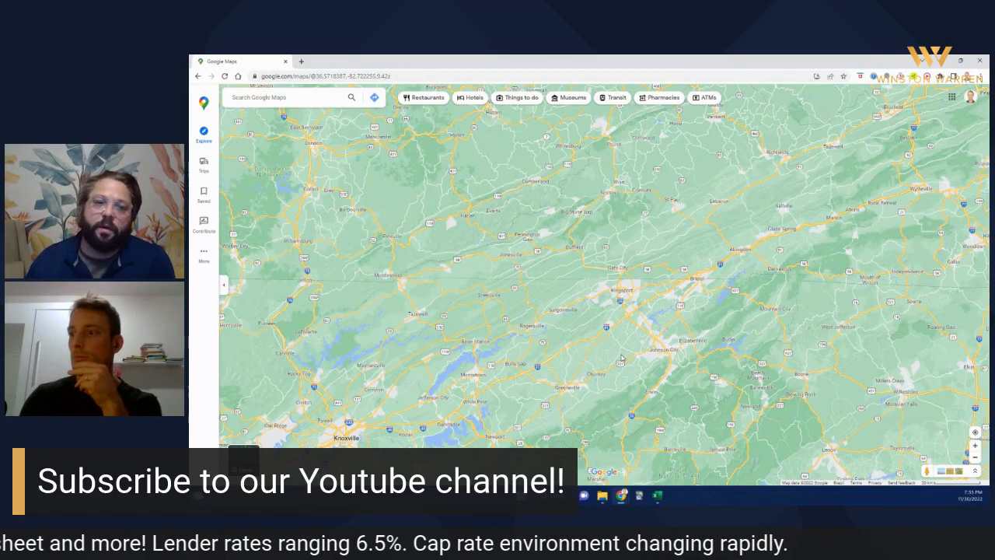
pyautogui.moveTo(629, 349)
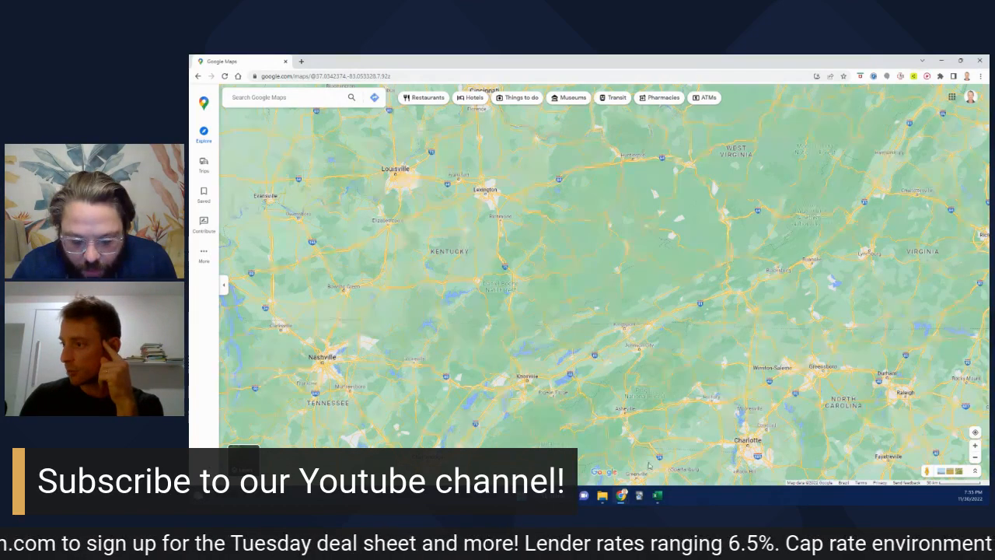
# Step: Switch to the lease modeling spreadsheet to fill in the Starbucks investment details
pyautogui.click(656, 496)
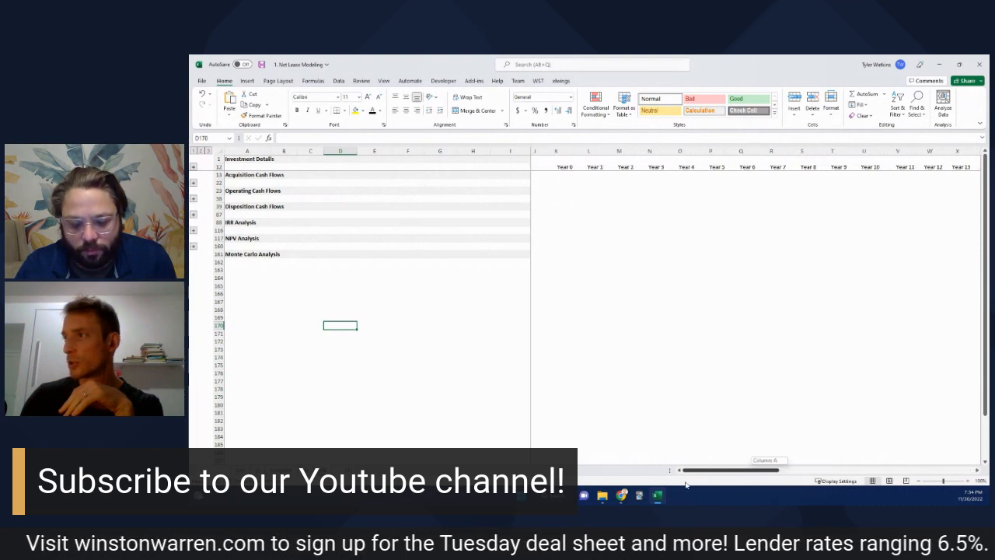
pyautogui.moveTo(602, 277)
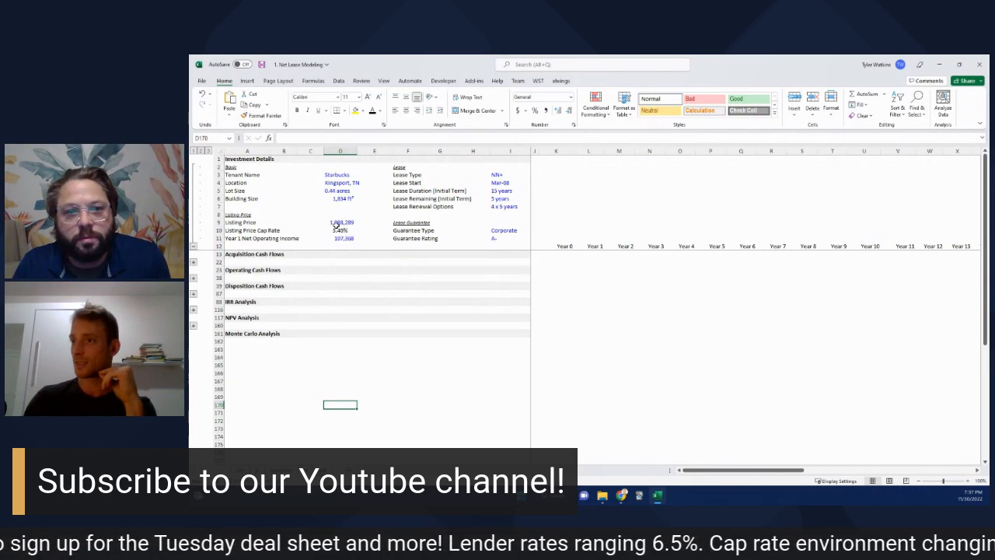
# Step: Review Year 1 NOI and expand the Acquisition Cash Flows section with purchase price, cap rate and closing fees
pyautogui.click(340, 238)
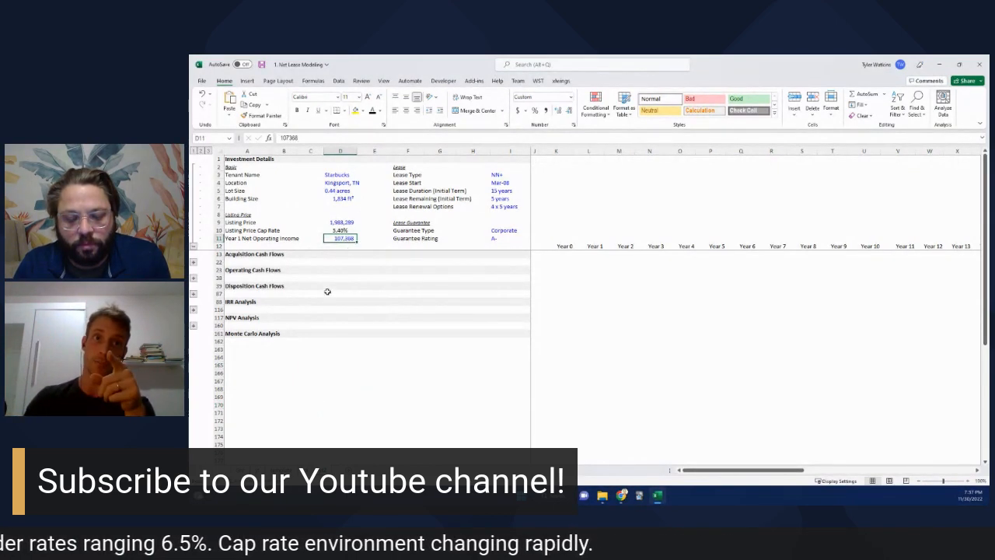
pyautogui.moveTo(385, 354)
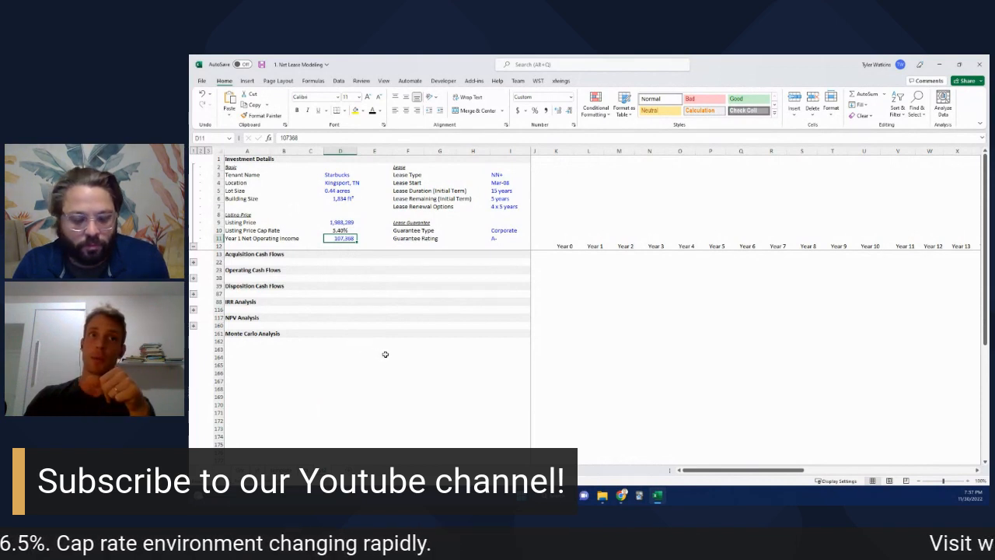
pyautogui.moveTo(348, 280)
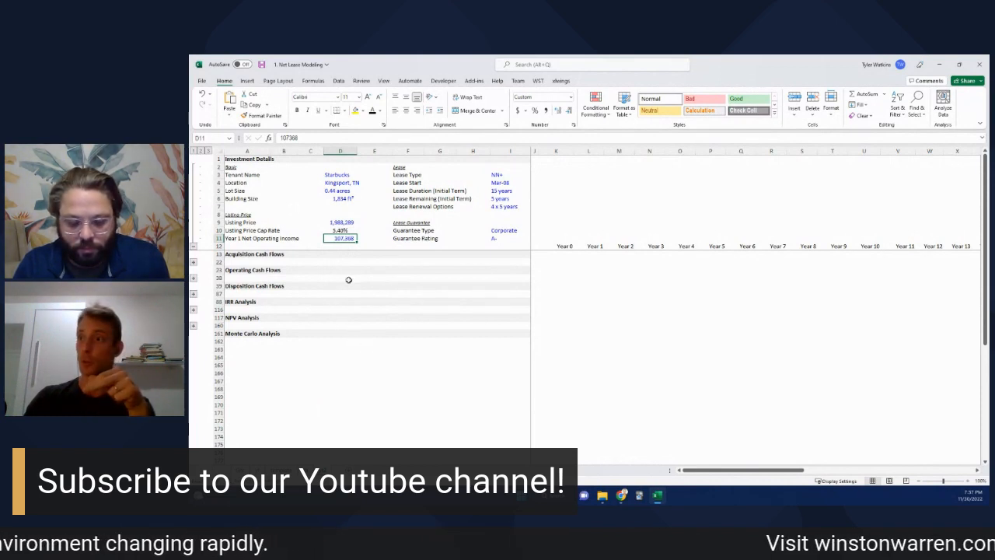
pyautogui.click(339, 230)
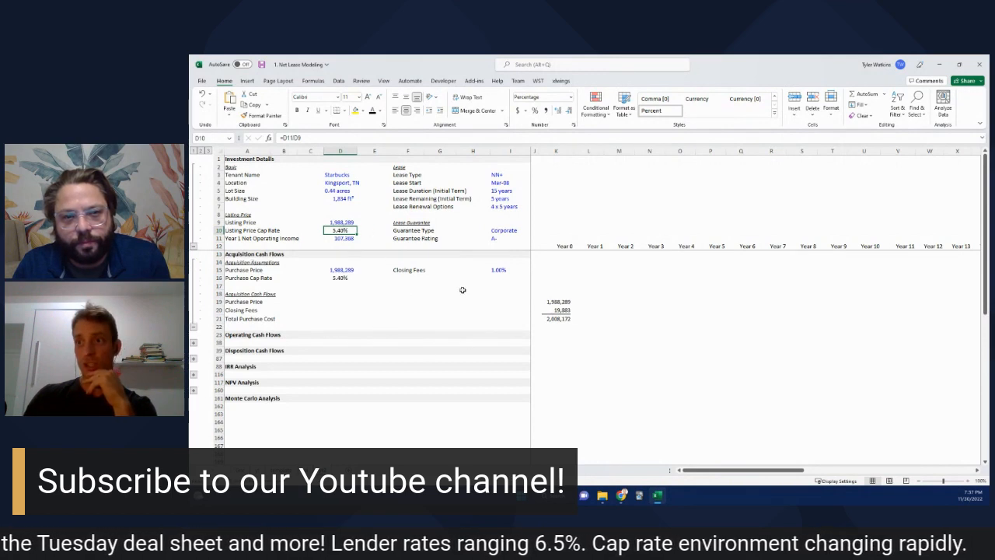
pyautogui.moveTo(336, 303)
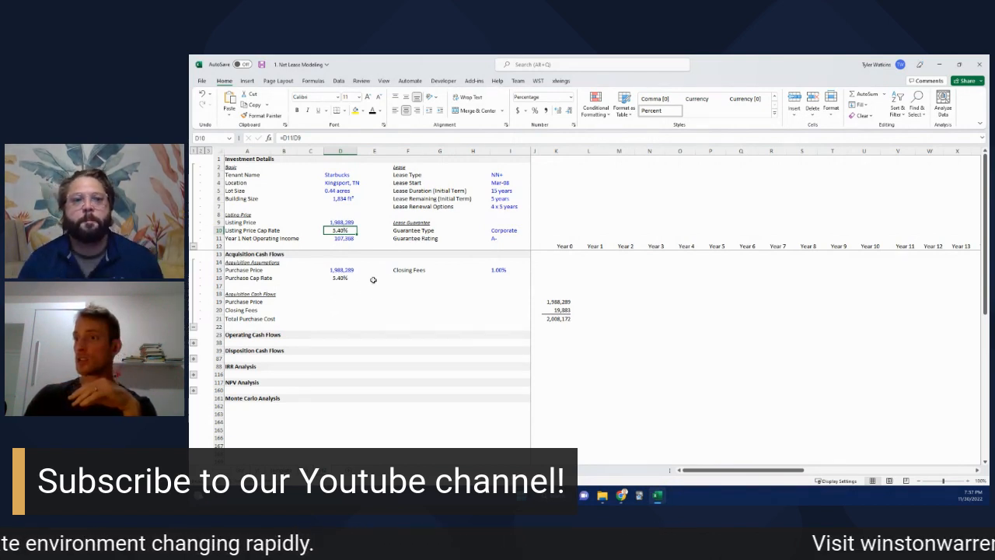
pyautogui.moveTo(363, 301)
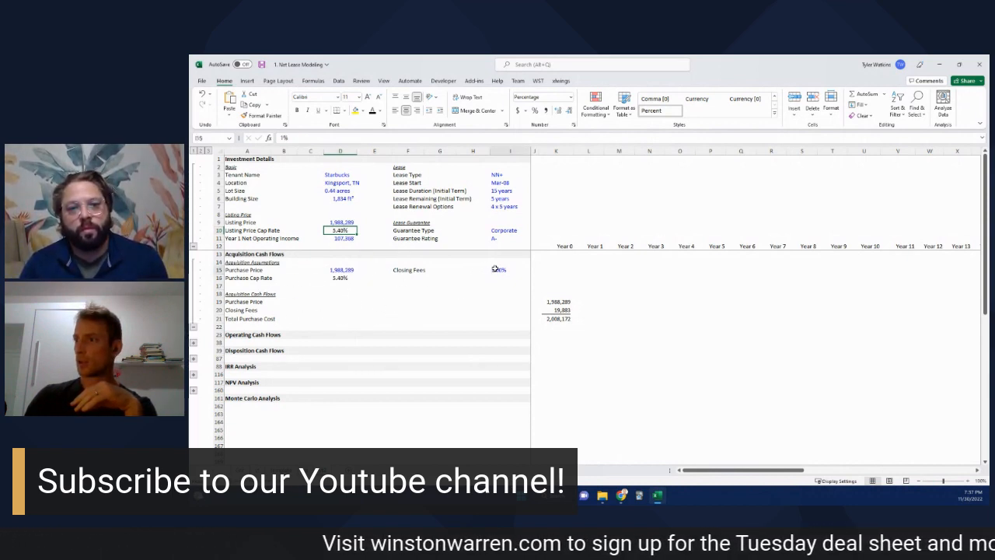
# Step: Expand Operating Cash Flows and review base rent, rent bumps and yearly formulas including Year 11 base rent
pyautogui.click(193, 167)
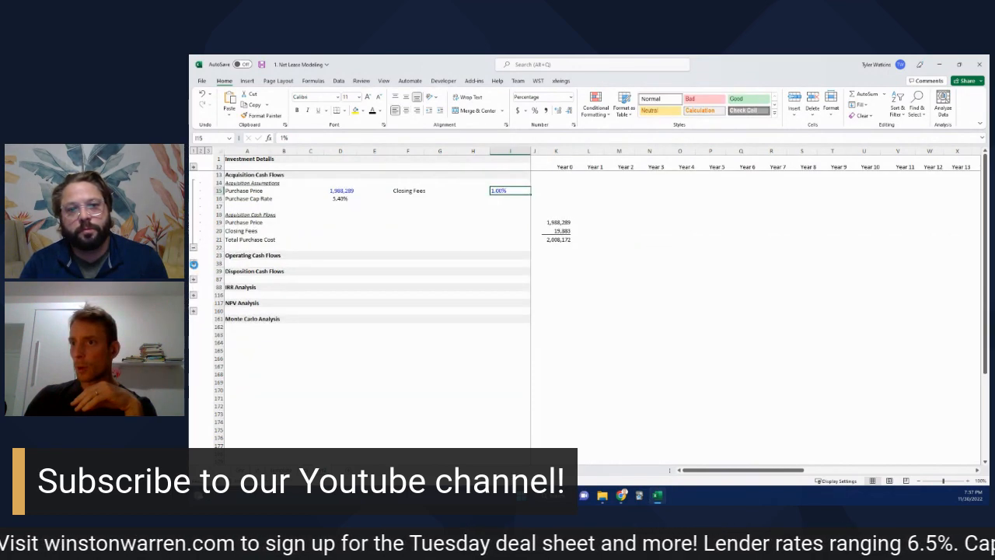
pyautogui.click(193, 255)
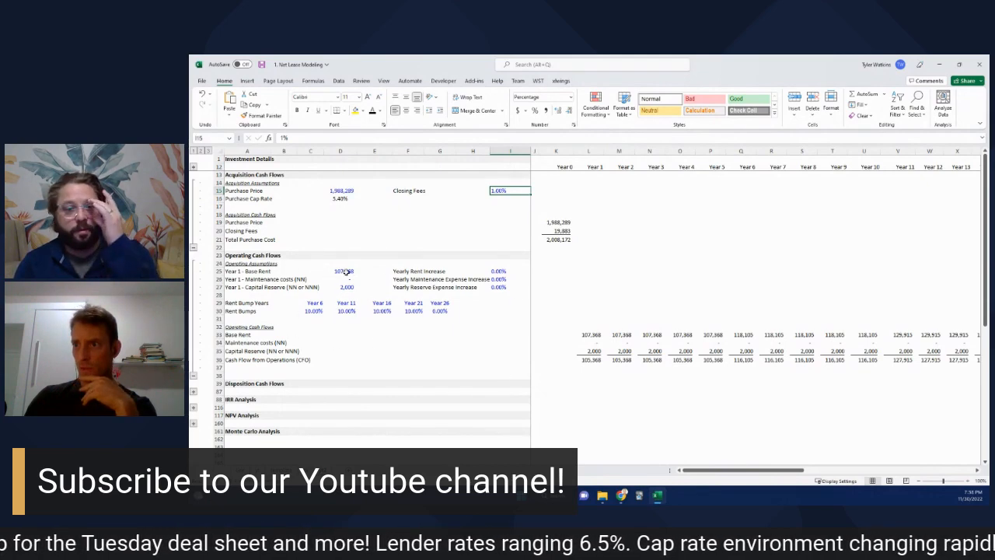
pyautogui.click(341, 271)
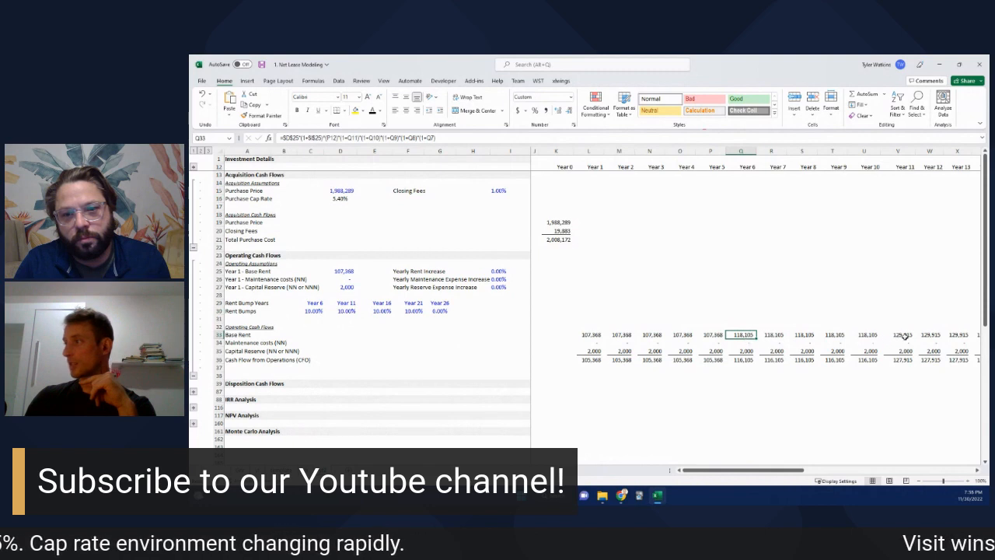
pyautogui.click(902, 335)
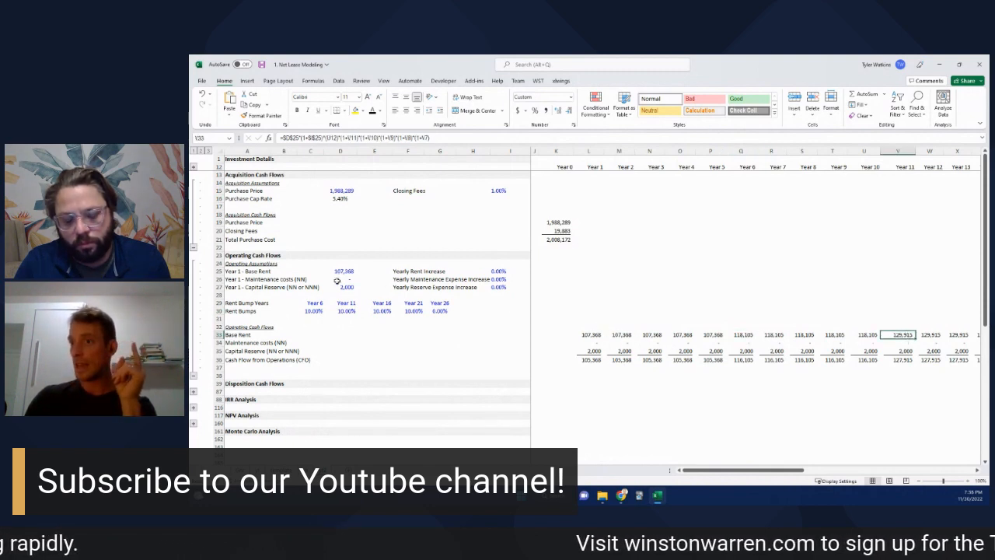
pyautogui.click(347, 286)
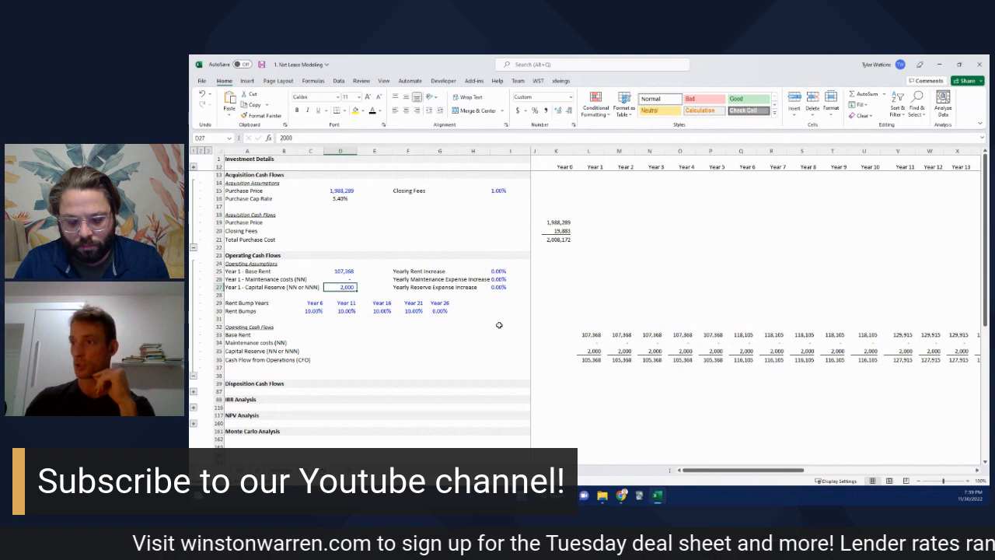
pyautogui.moveTo(557, 325)
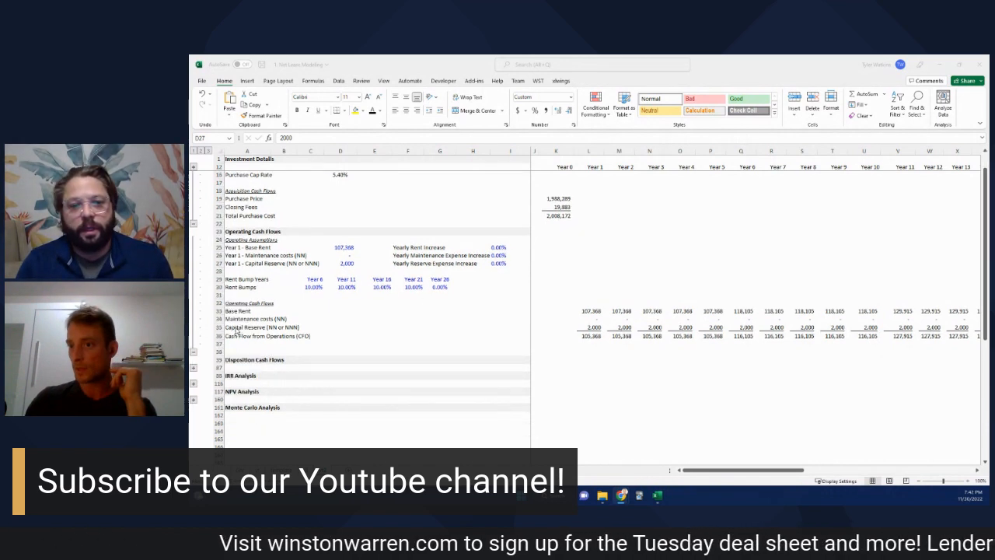
pyautogui.click(347, 262)
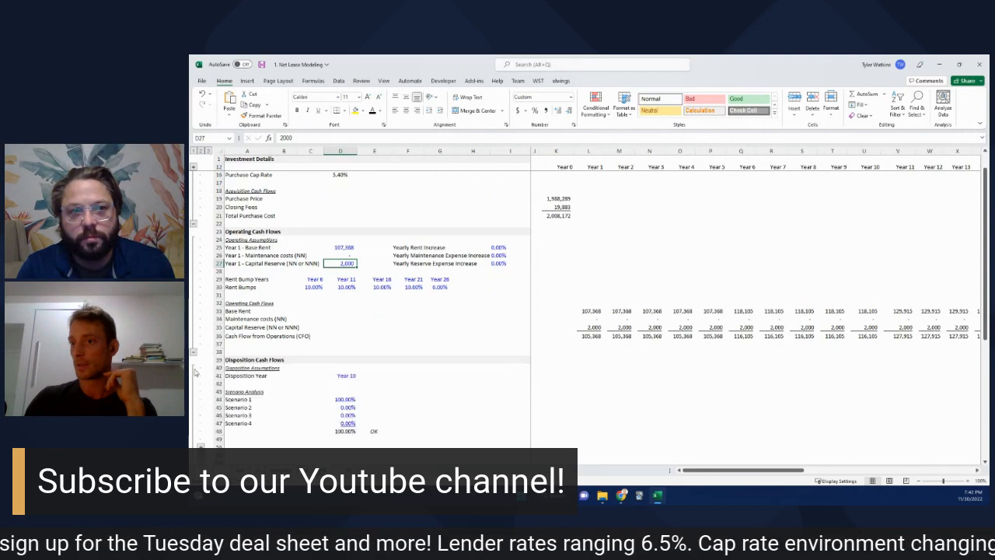
# Step: Scroll down to the Disposition assumptions and cash flows area
pyautogui.scroll(-3)
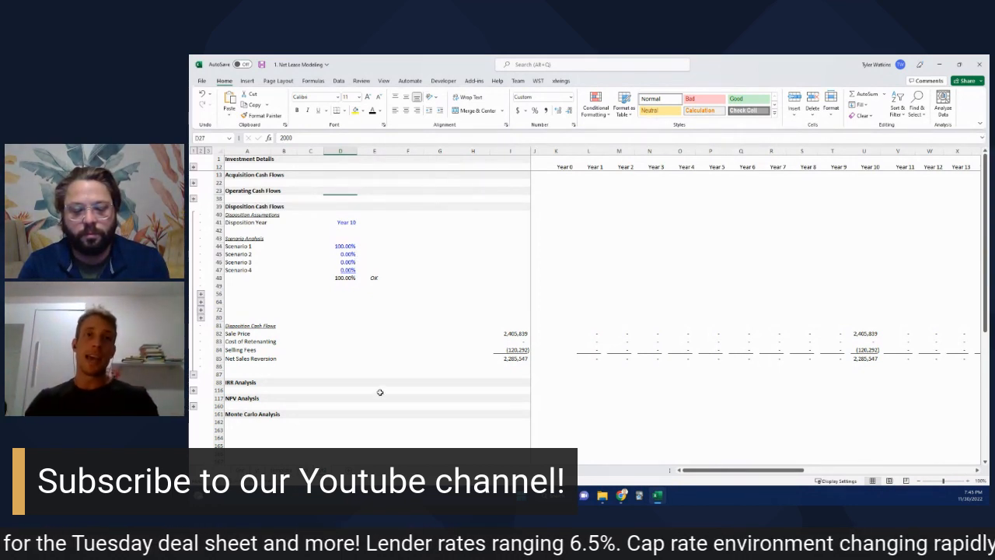
pyautogui.moveTo(816, 390)
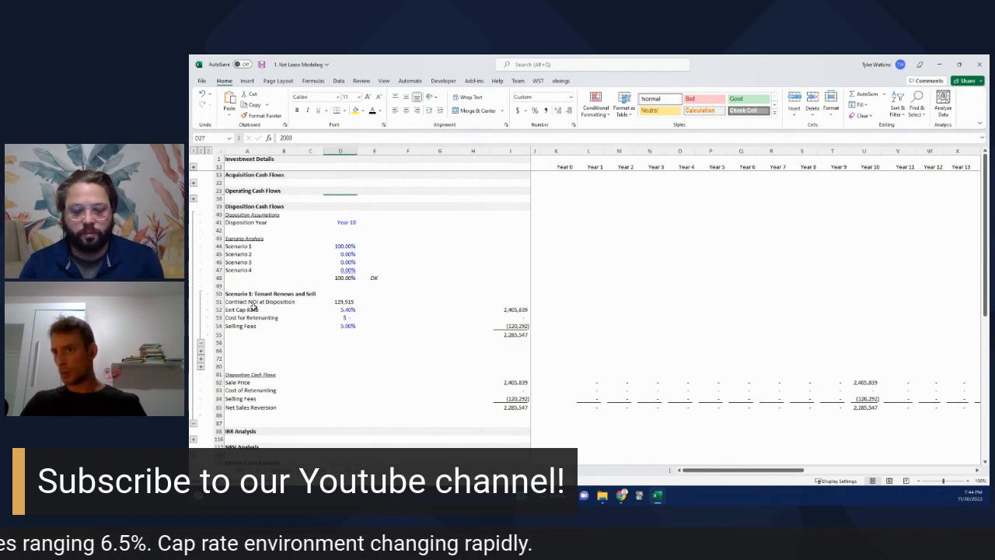
pyautogui.click(340, 245)
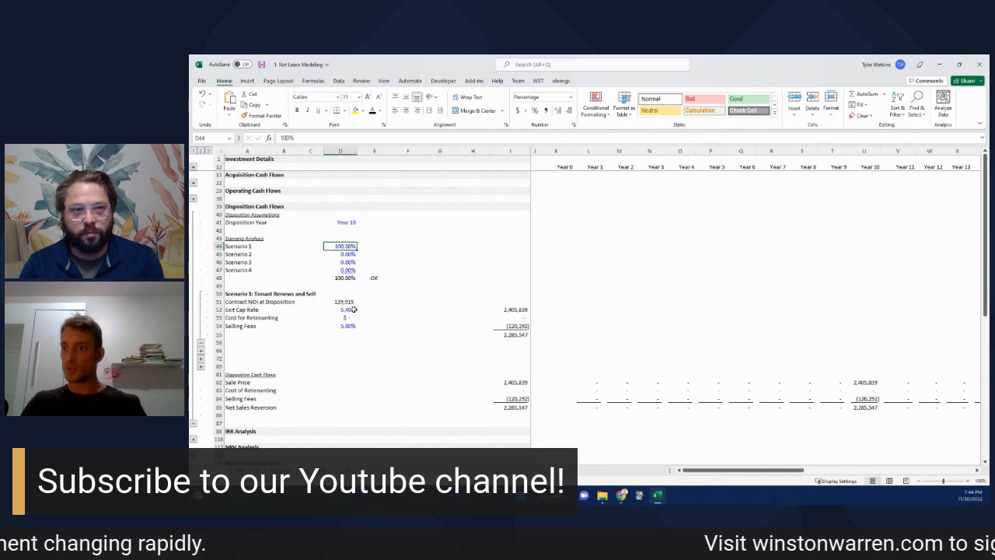
pyautogui.moveTo(411, 356)
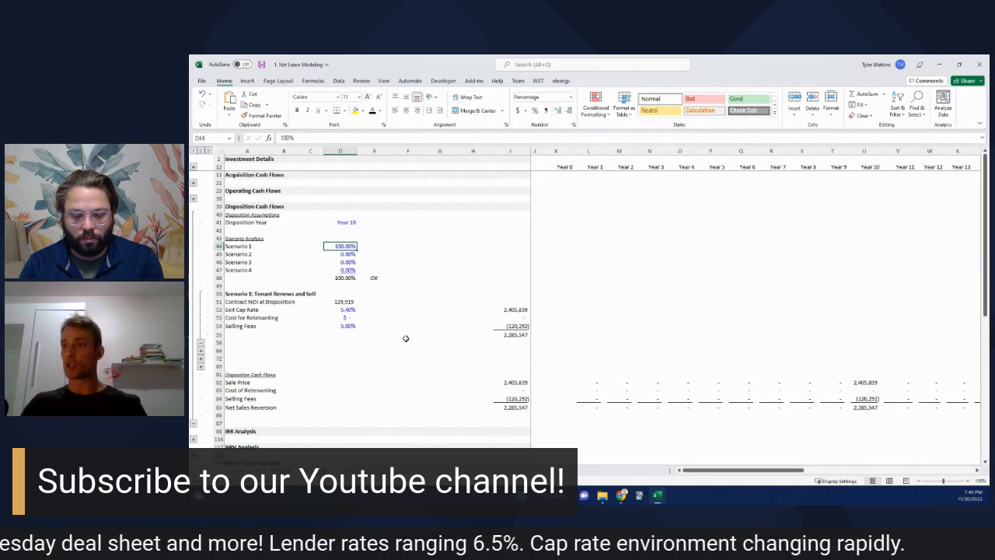
pyautogui.moveTo(348, 302)
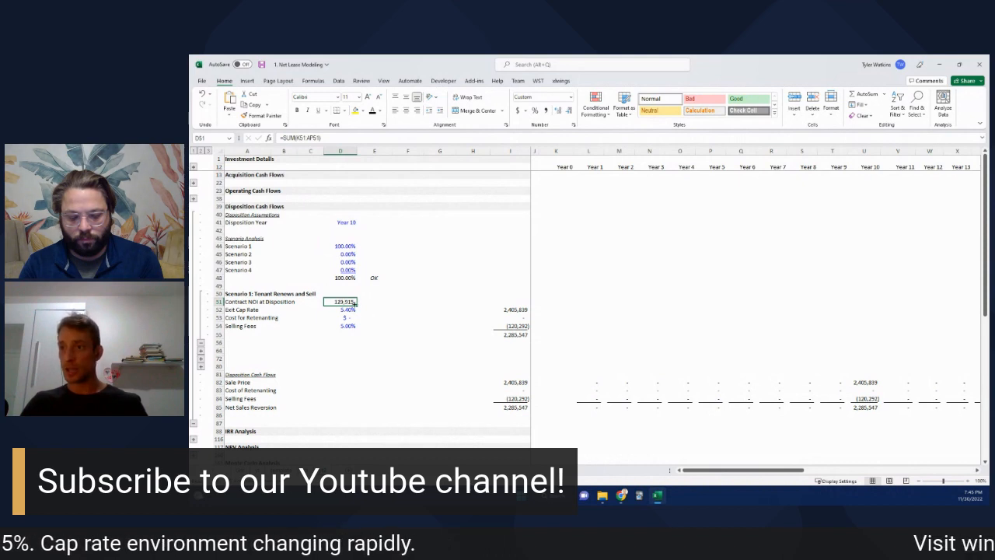
pyautogui.click(341, 309)
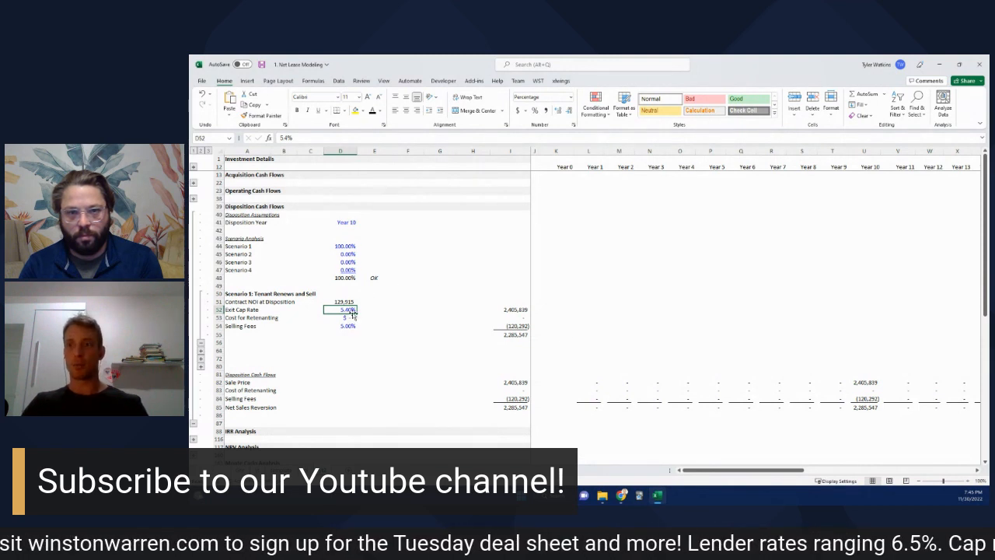
pyautogui.moveTo(383, 303)
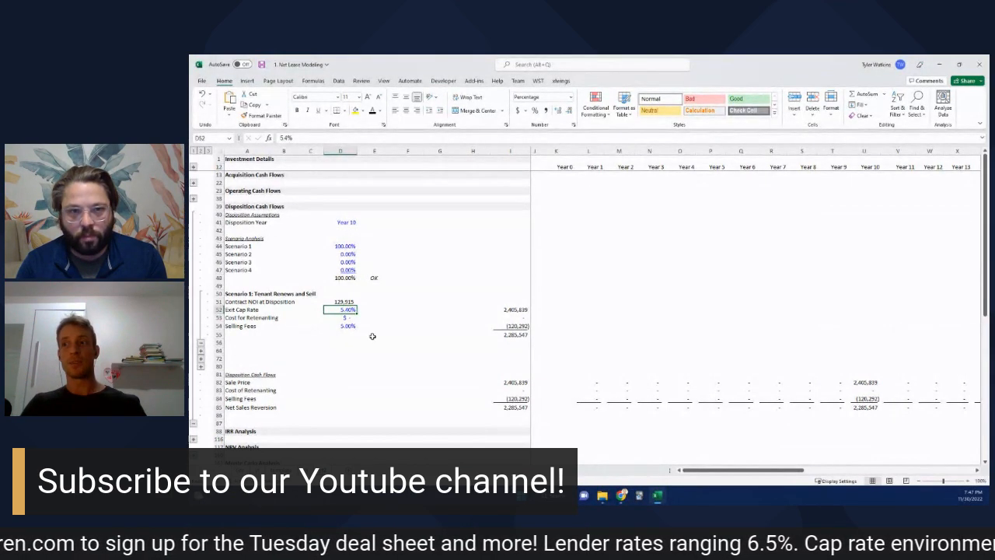
pyautogui.moveTo(457, 356)
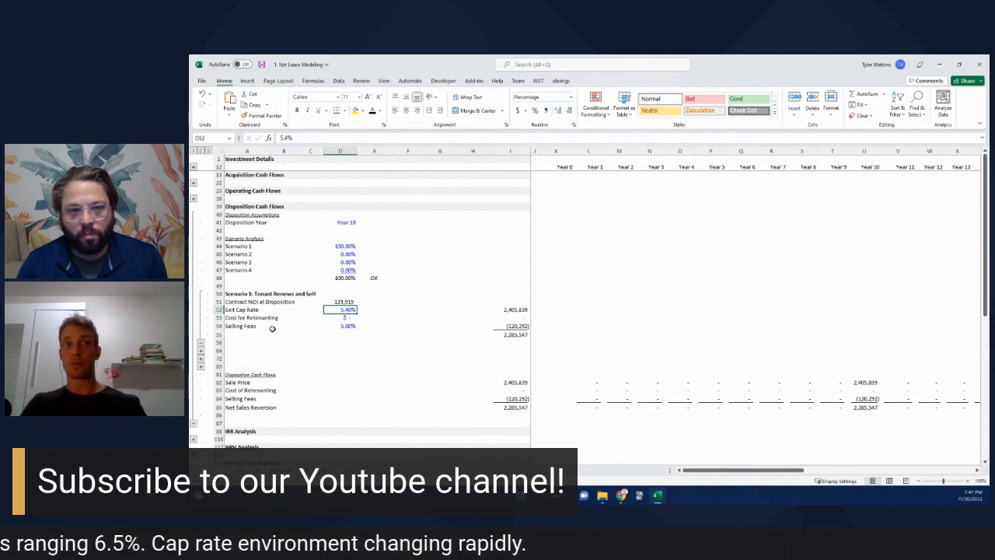
pyautogui.moveTo(401, 302)
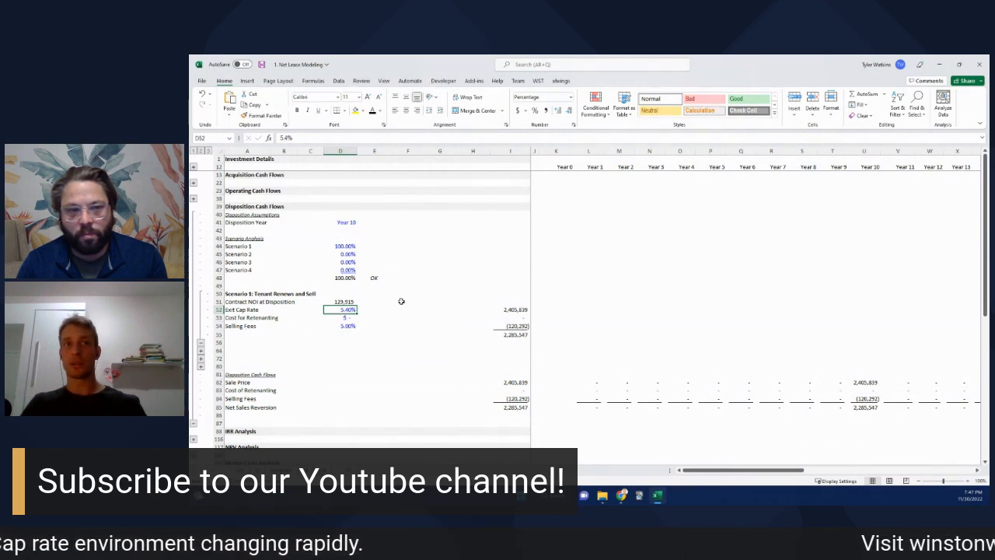
pyautogui.moveTo(286, 358)
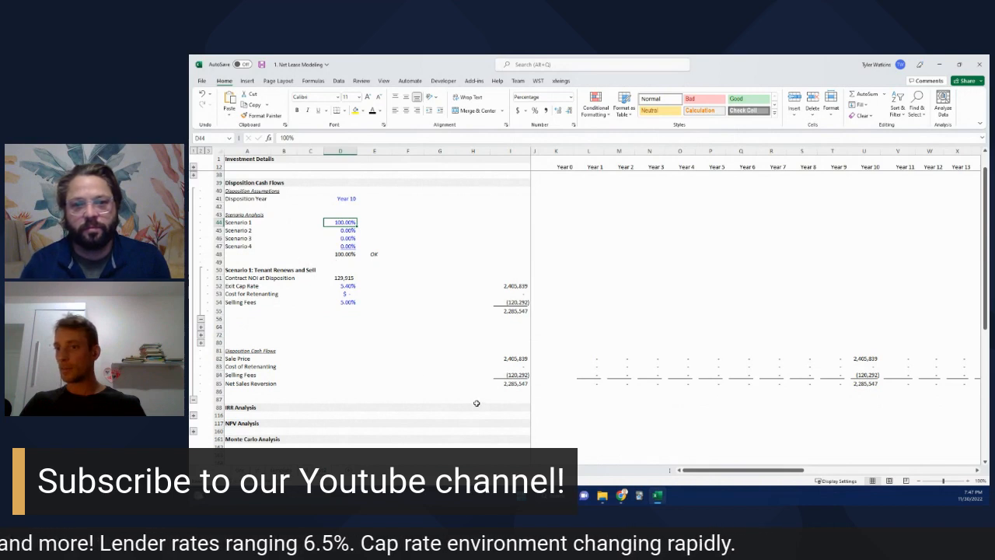
pyautogui.click(510, 358)
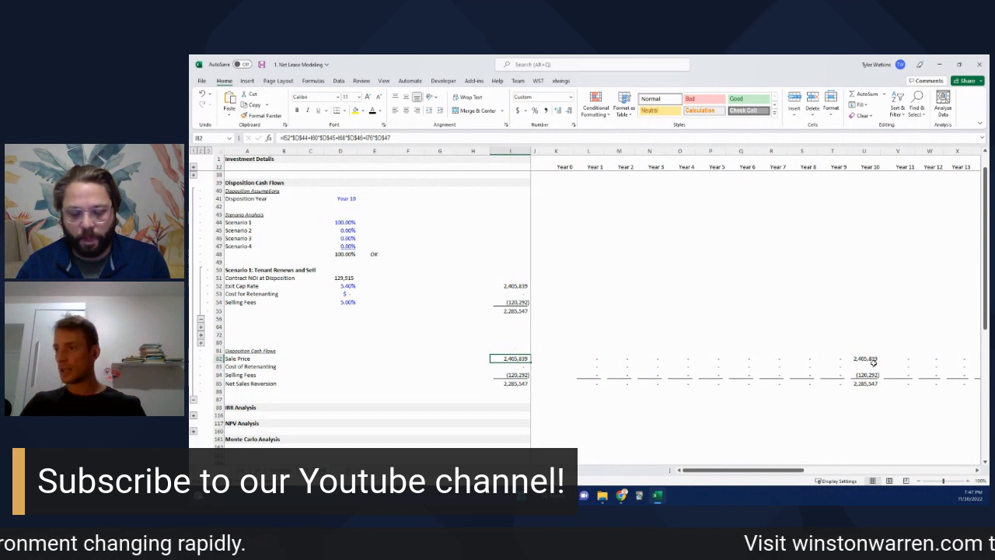
# Step: Expand the IRR Analysis group and select the Loan Rate assumption
pyautogui.click(510, 382)
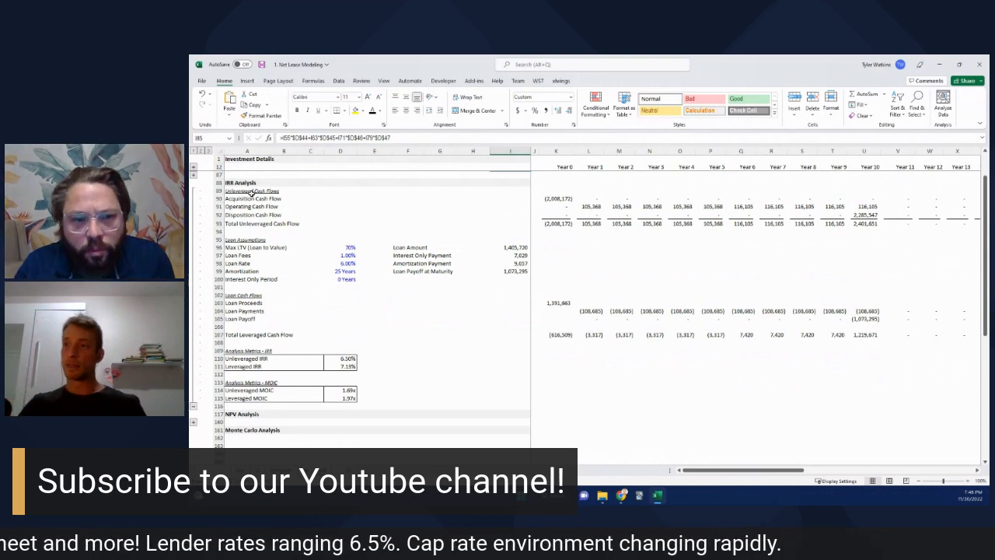
pyautogui.click(339, 262)
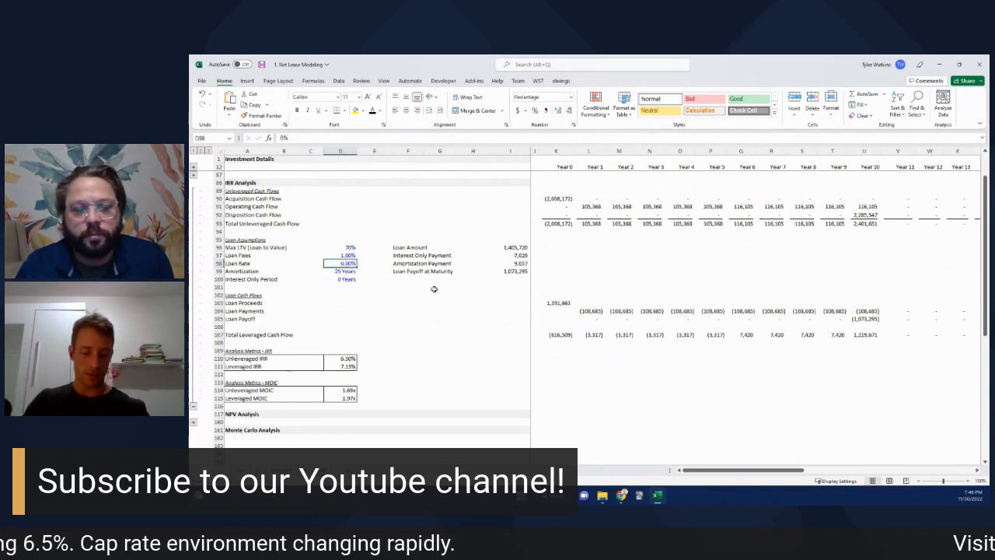
# Step: Set the loan rate to 6.50% and review the unlevered IRR formula
pyautogui.write('6.50%')
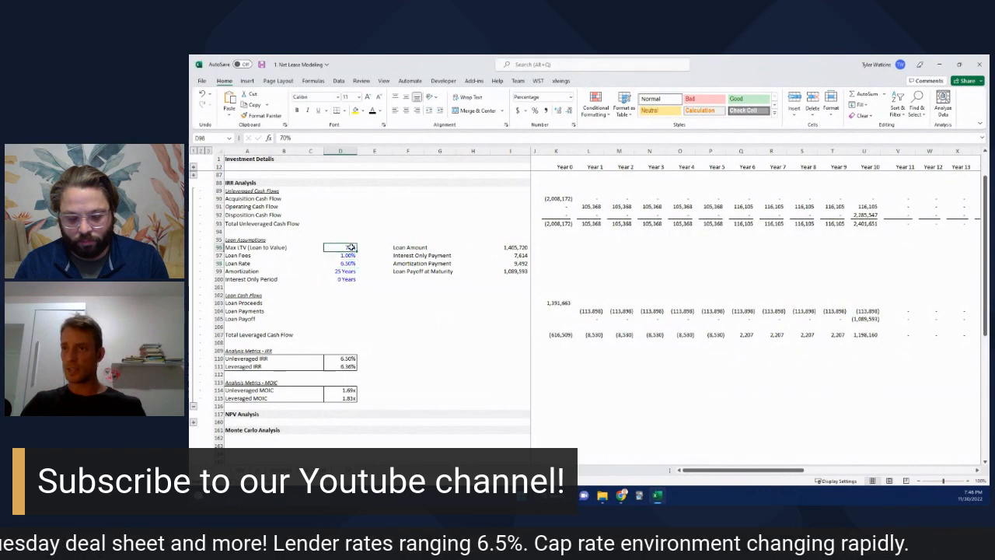
pyautogui.click(339, 263)
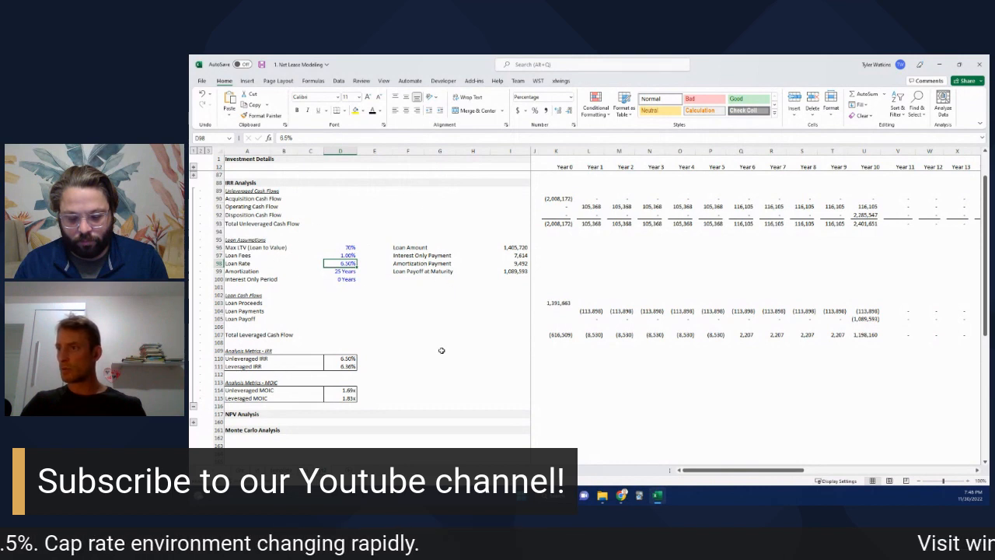
pyautogui.moveTo(510, 305)
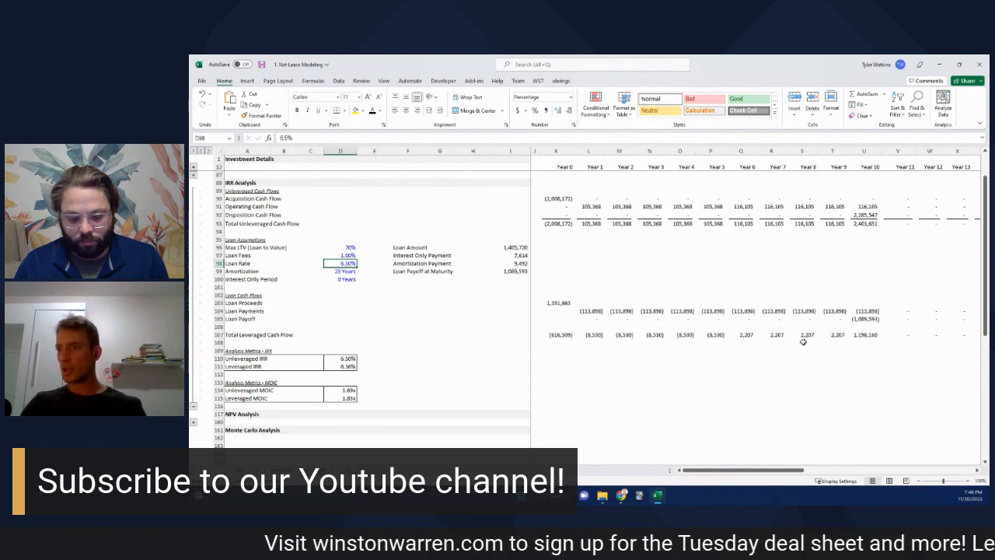
pyautogui.click(339, 357)
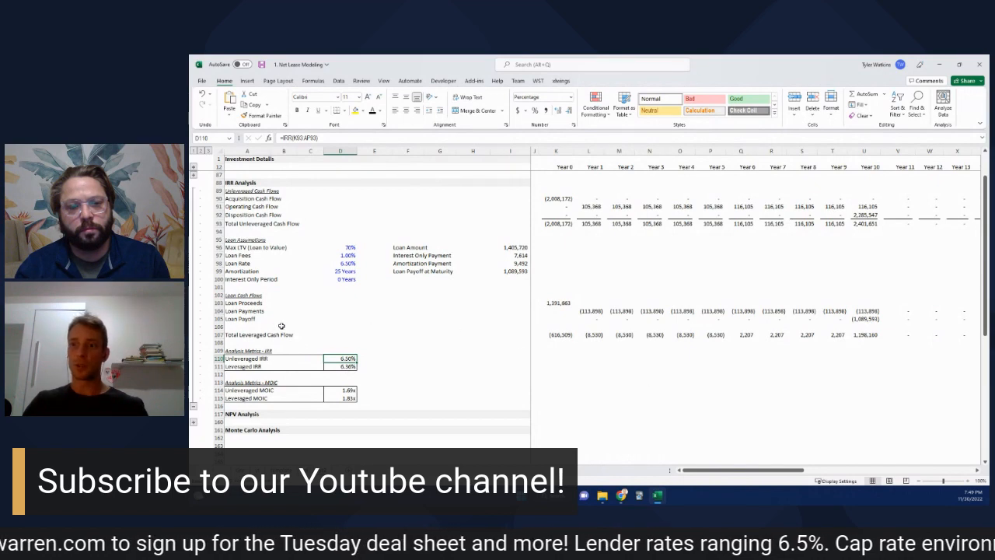
pyautogui.moveTo(427, 381)
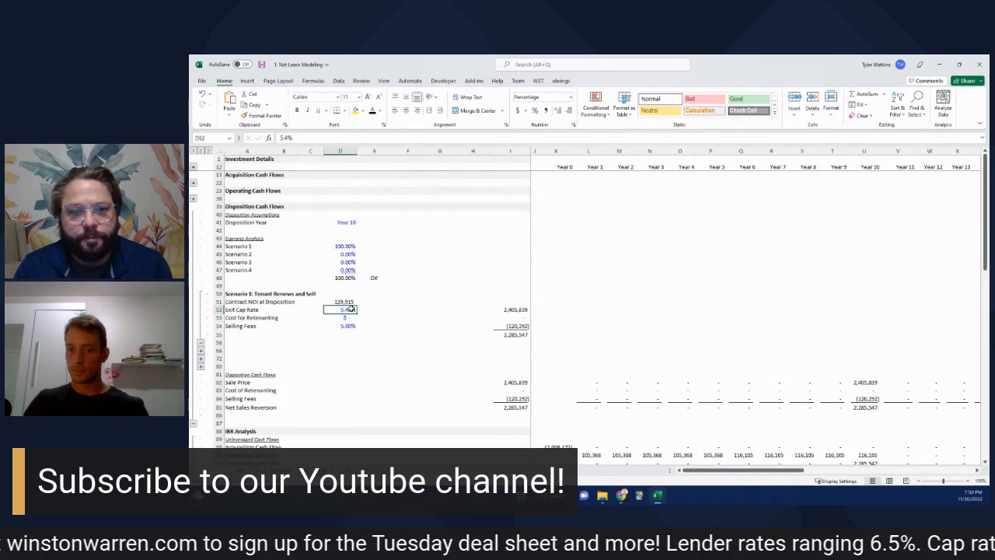
pyautogui.write('6%')
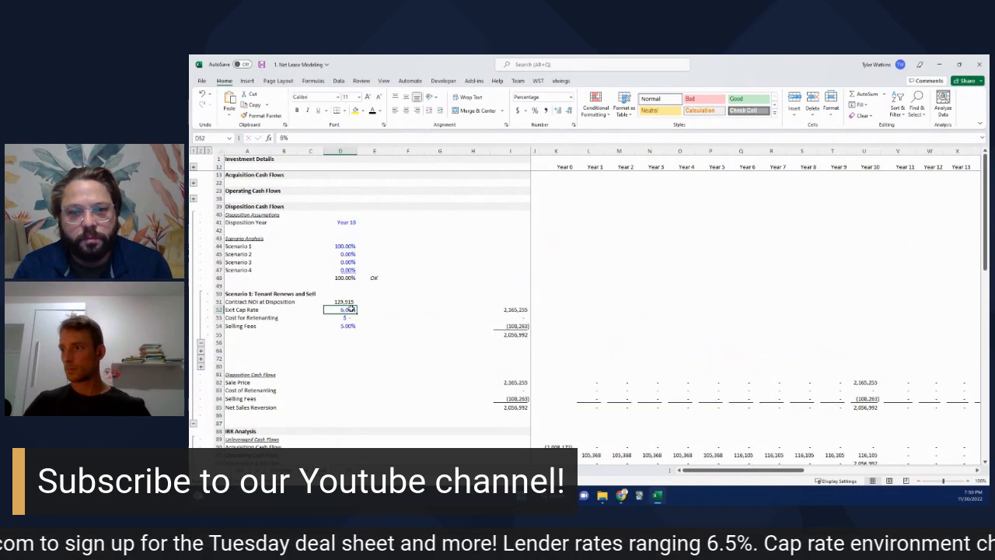
pyautogui.scroll(-3)
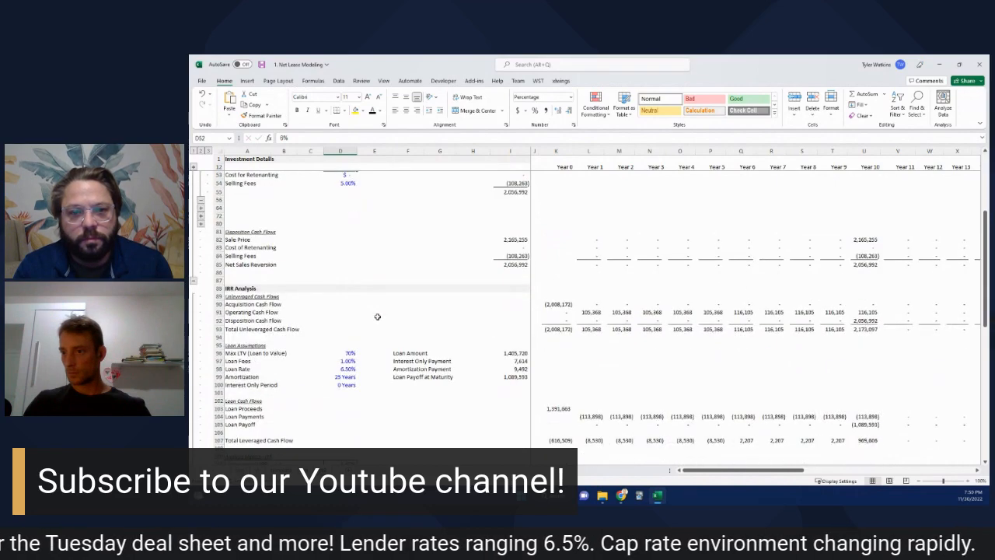
pyautogui.scroll(-3)
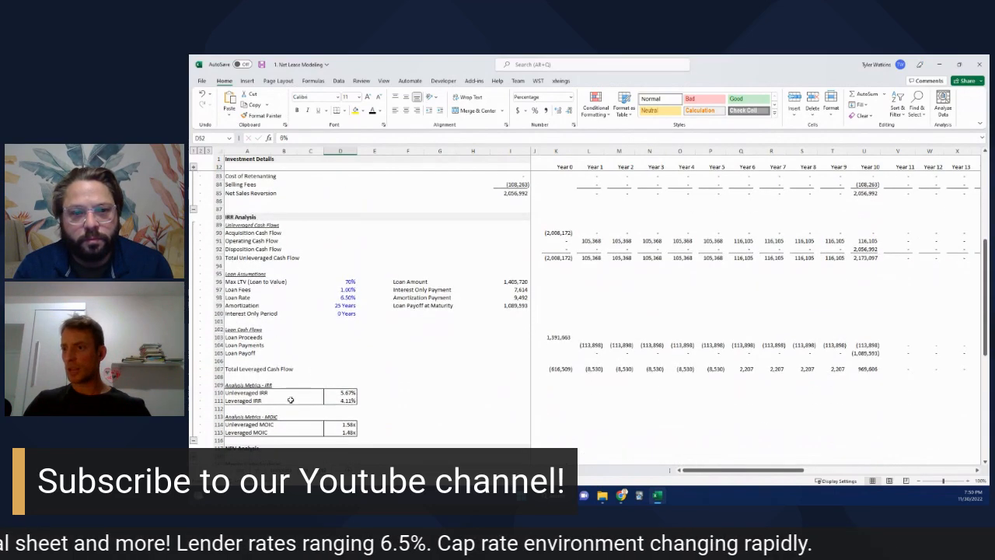
pyautogui.click(339, 392)
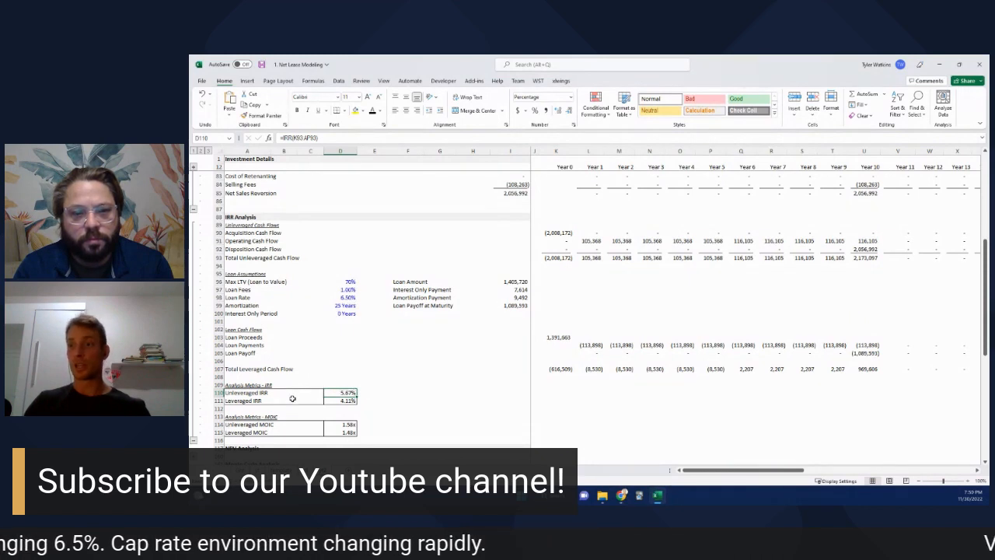
pyautogui.click(339, 401)
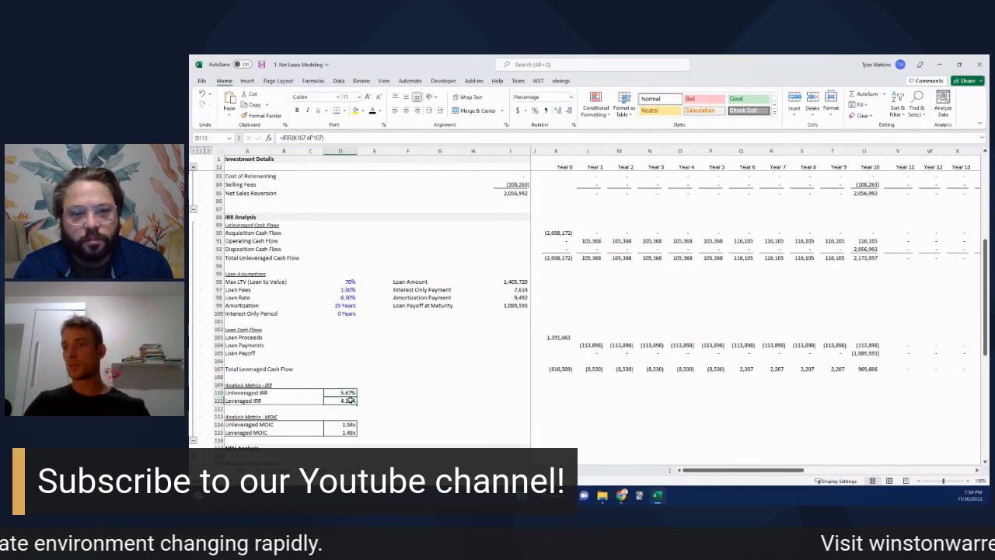
pyautogui.click(342, 299)
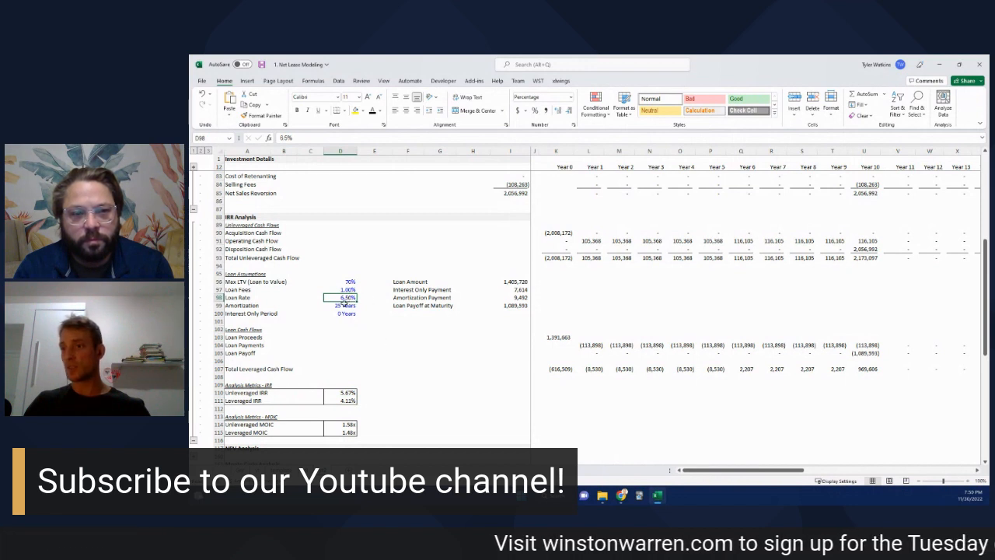
pyautogui.click(339, 401)
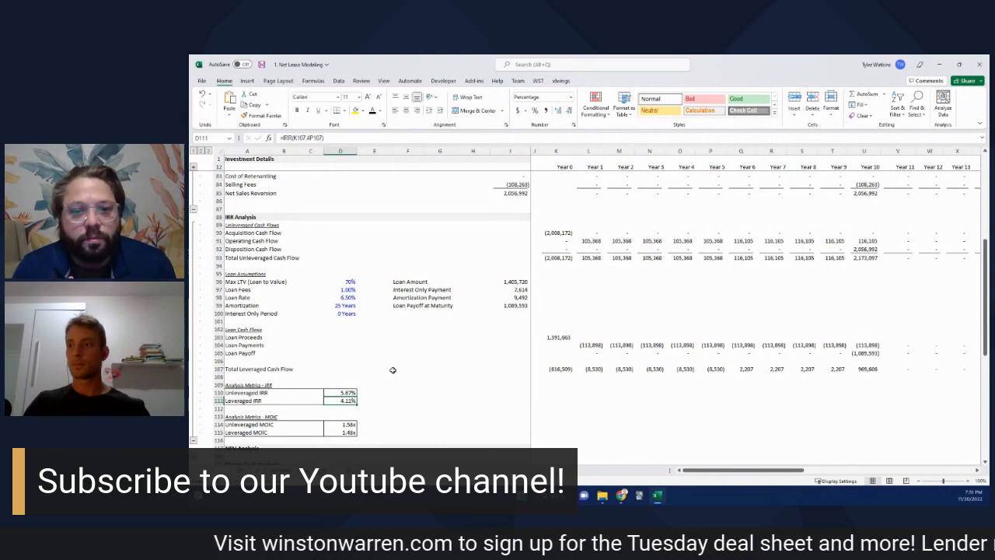
pyautogui.moveTo(392, 280)
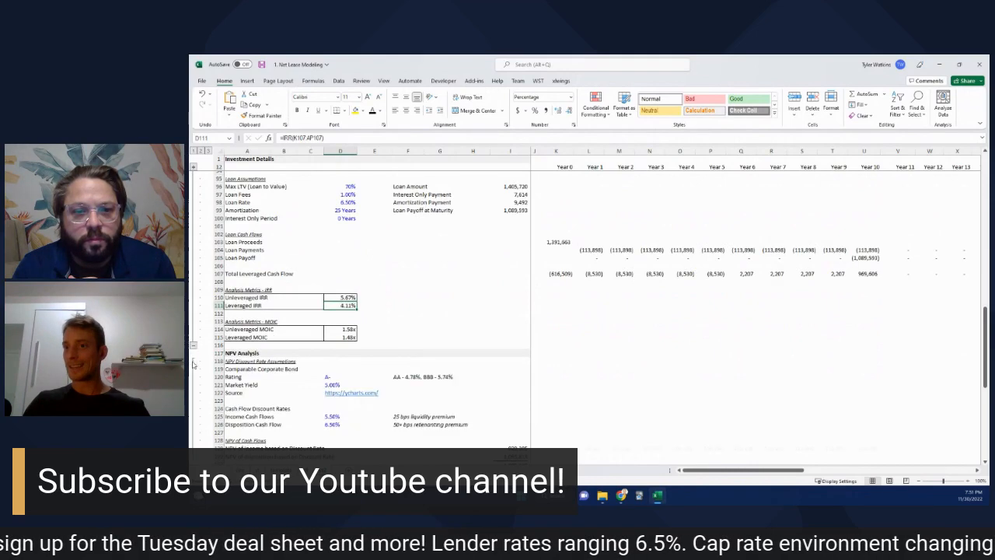
pyautogui.scroll(-3)
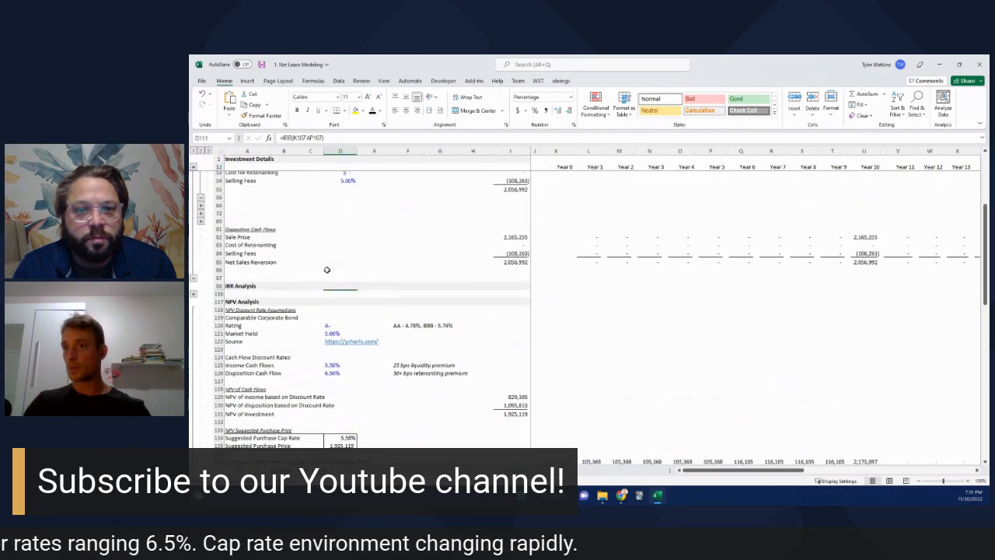
pyautogui.scroll(-3)
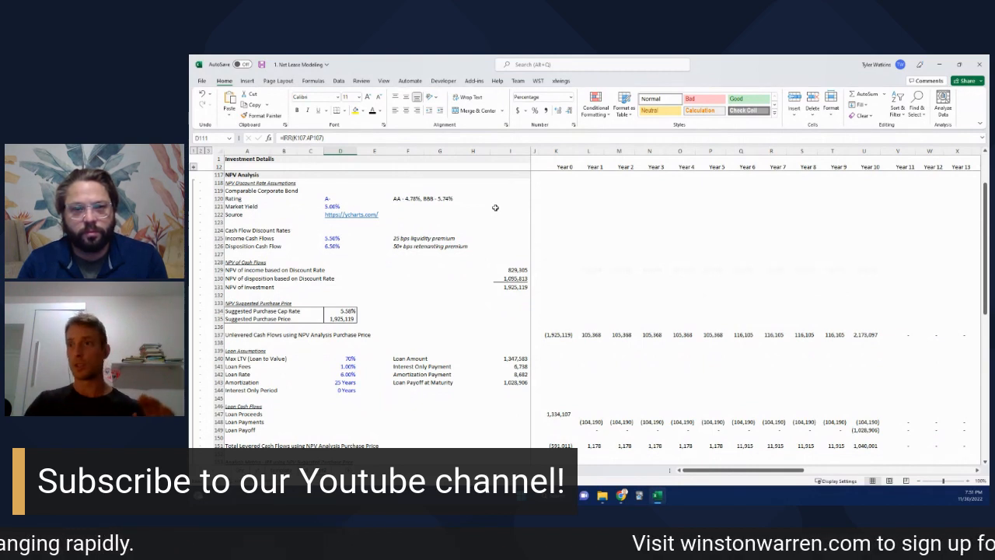
pyautogui.moveTo(318, 249)
pyautogui.write('5.5')
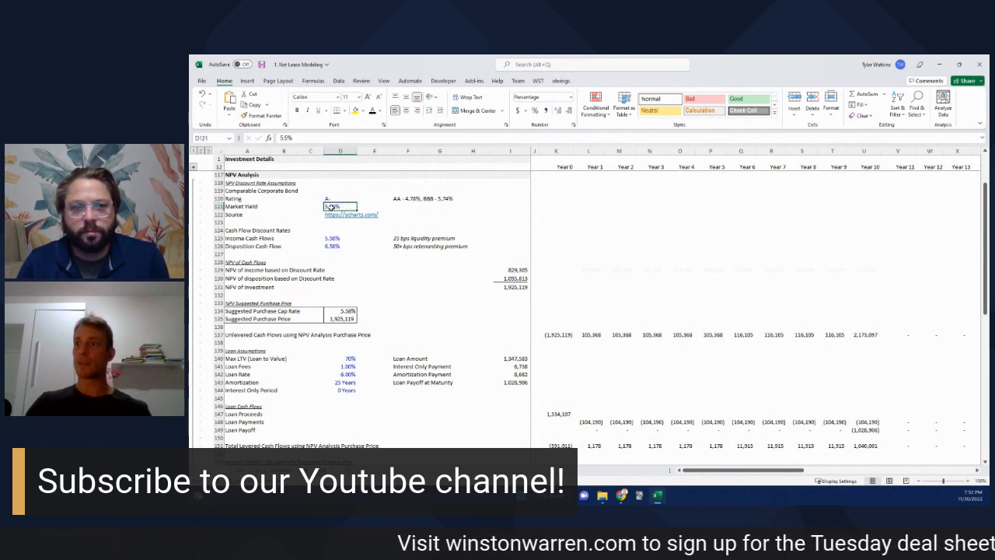
# Step: Set NPV discount rates to 5.75% for income and 6.75% for disposition cash flows, then review the premium note
pyautogui.click(339, 238)
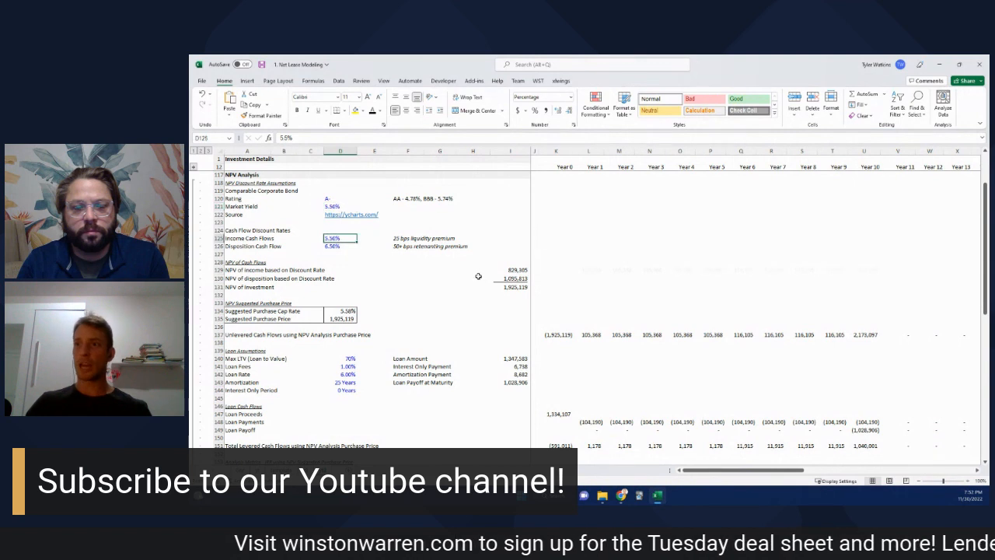
pyautogui.write('5.7%')
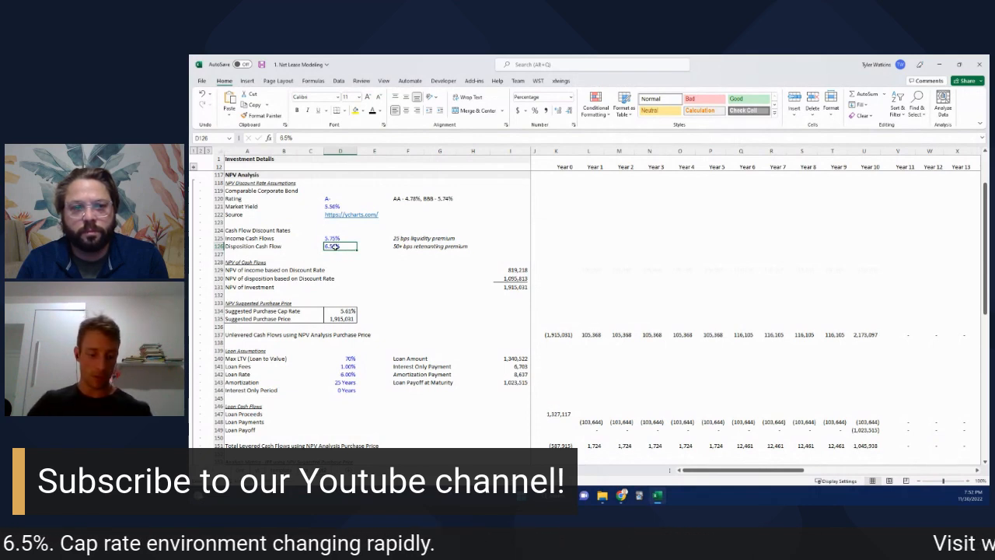
pyautogui.write('6.75%')
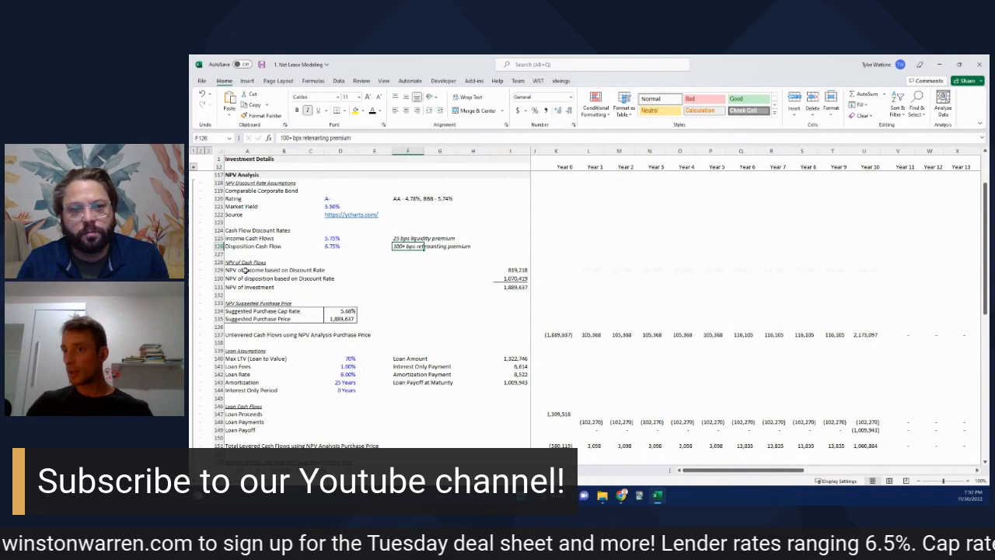
pyautogui.click(510, 286)
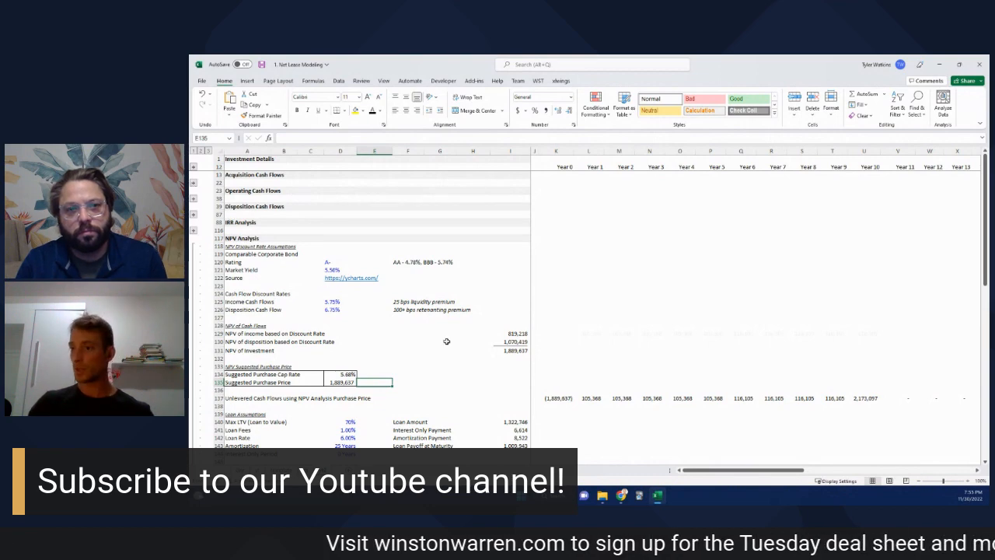
pyautogui.scroll(-3)
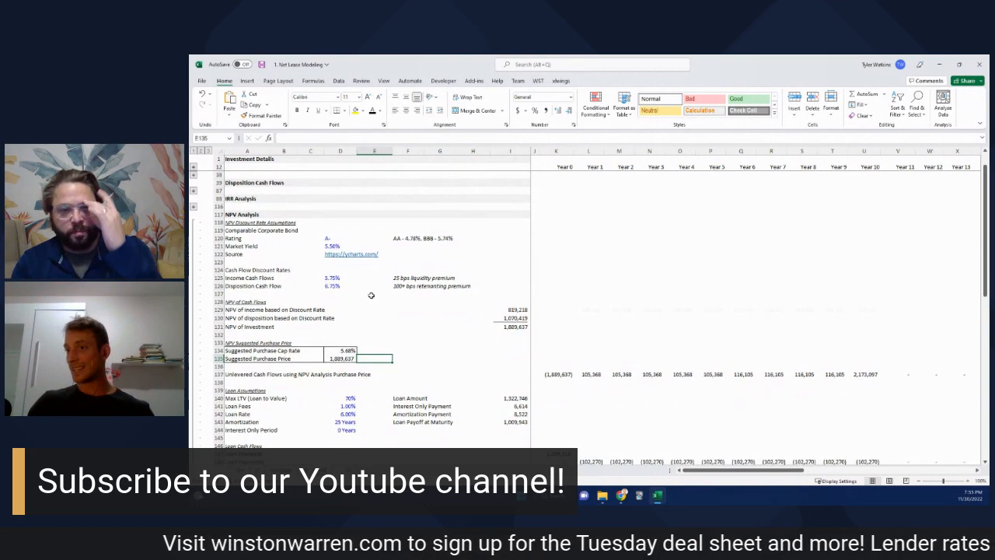
pyautogui.scroll(-3)
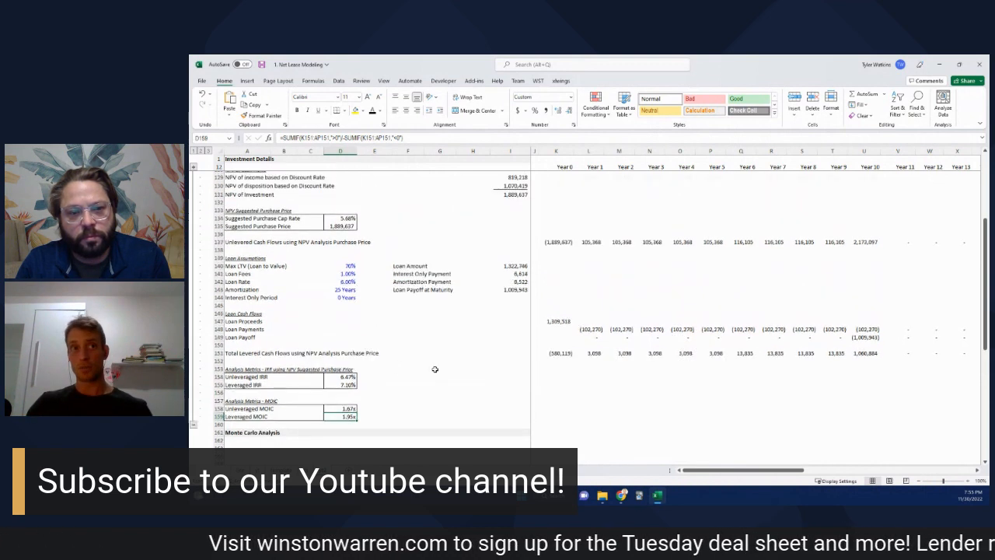
pyautogui.scroll(-3)
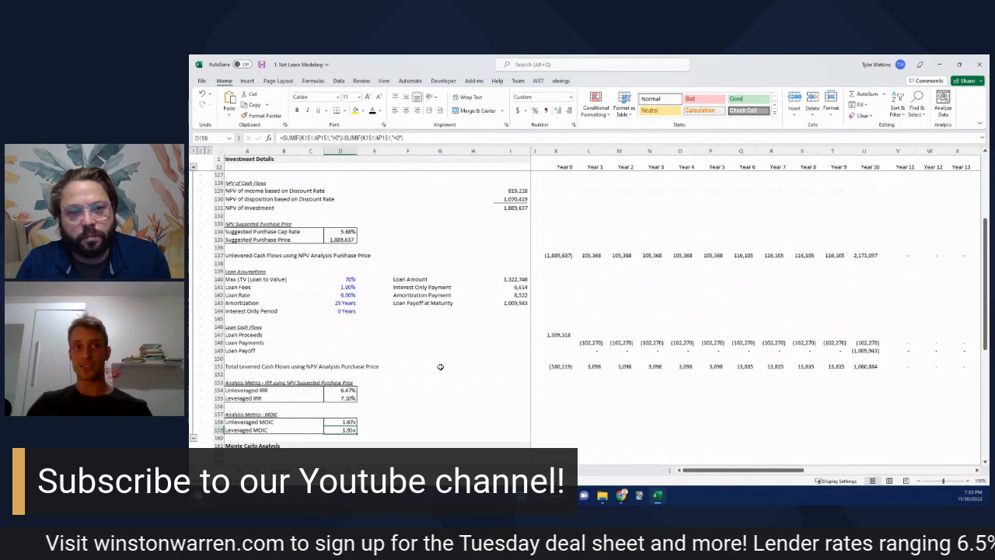
pyautogui.scroll(-3)
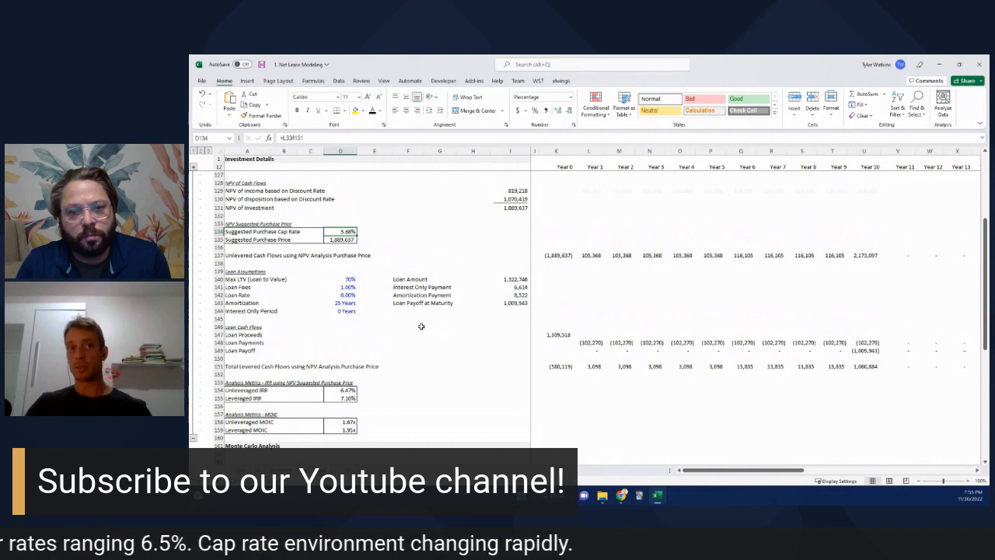
pyautogui.scroll(-3)
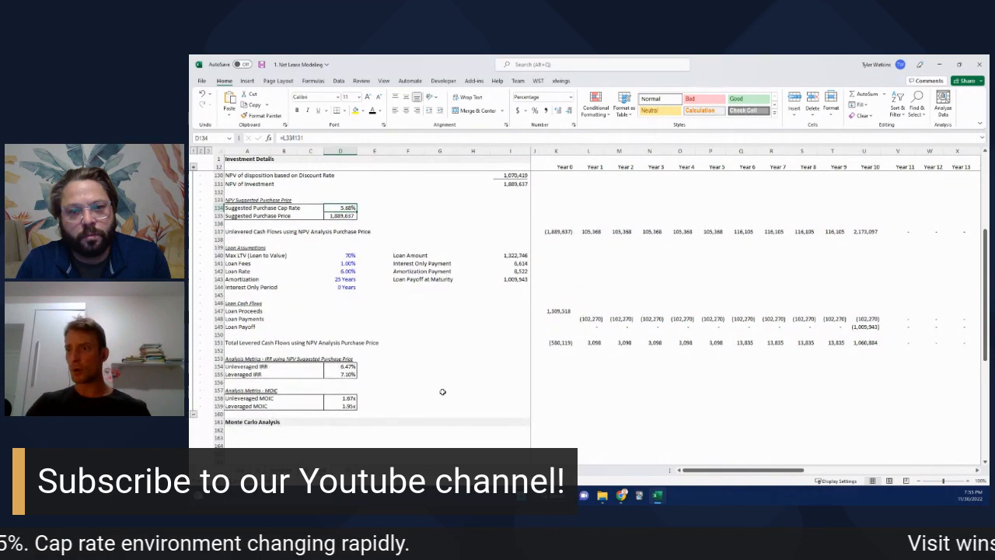
pyautogui.moveTo(386, 400)
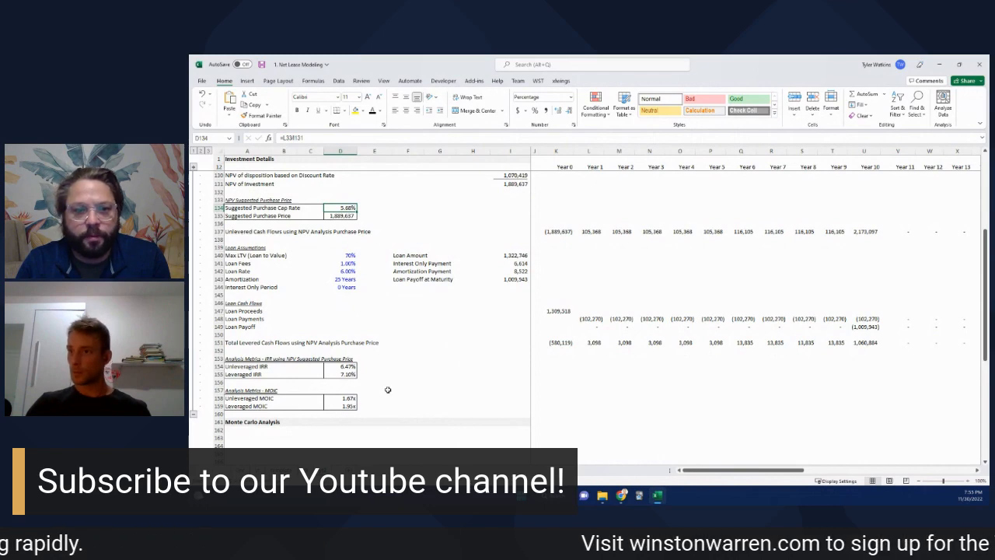
pyautogui.scroll(-3)
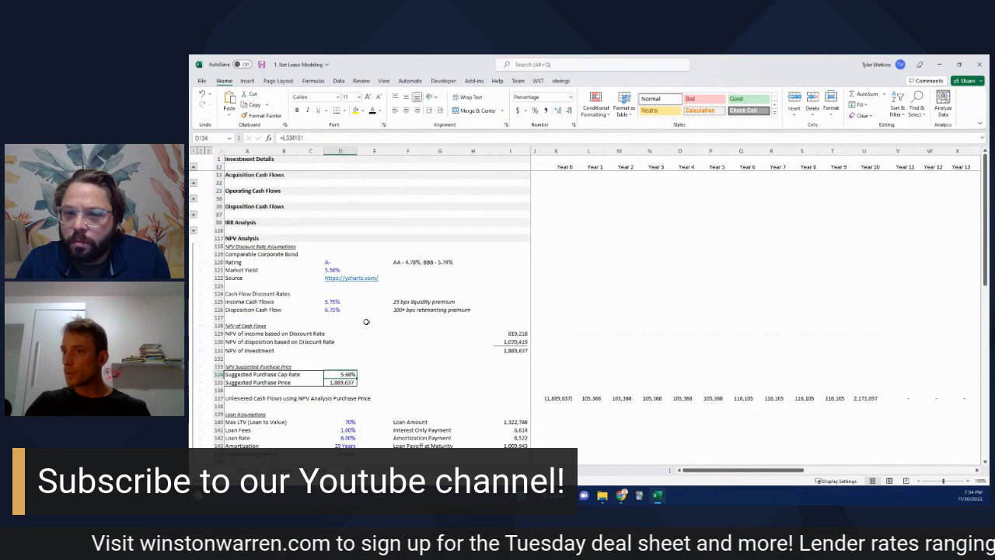
pyautogui.scroll(-3)
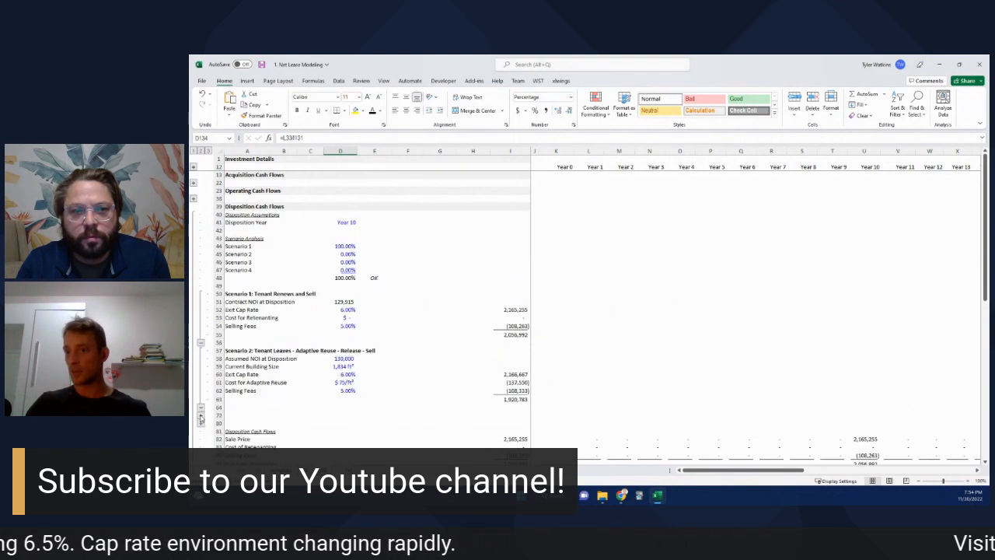
pyautogui.scroll(-3)
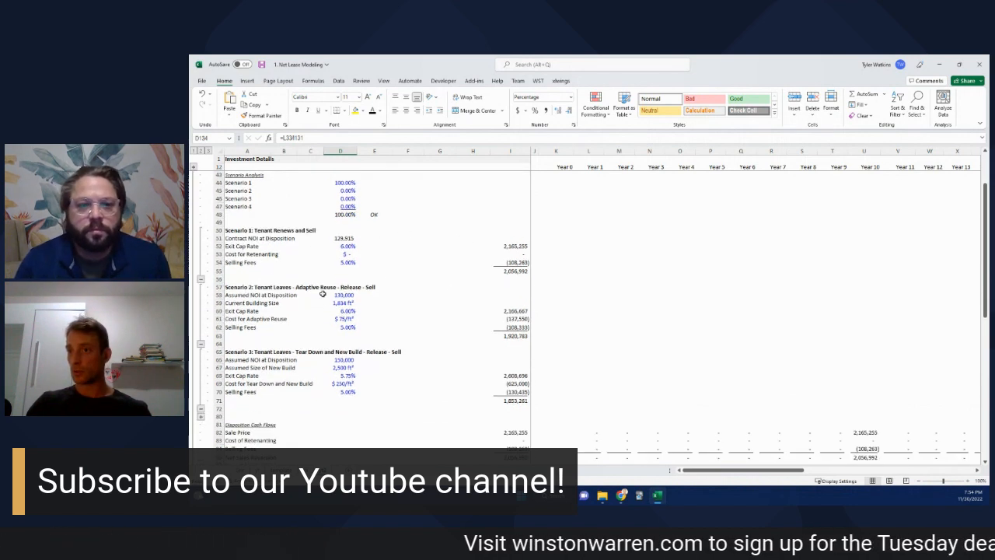
pyautogui.click(247, 286)
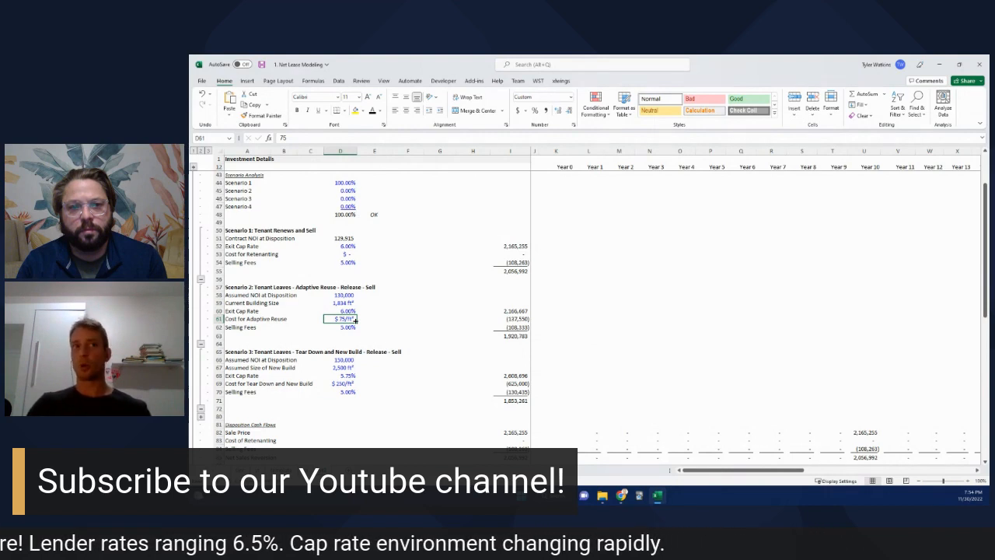
pyautogui.moveTo(365, 364)
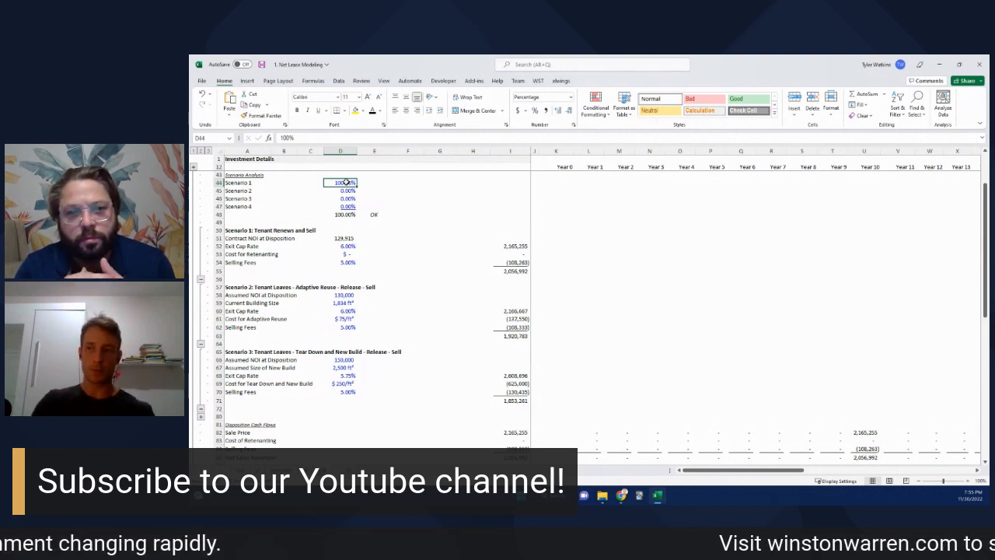
# Step: Weight Scenarios 1–2 at 90% and 7.5% and set Scenario 3's NOI at disposition to 140,000
pyautogui.write('90%')
pyautogui.click(340, 190)
pyautogui.write('5')
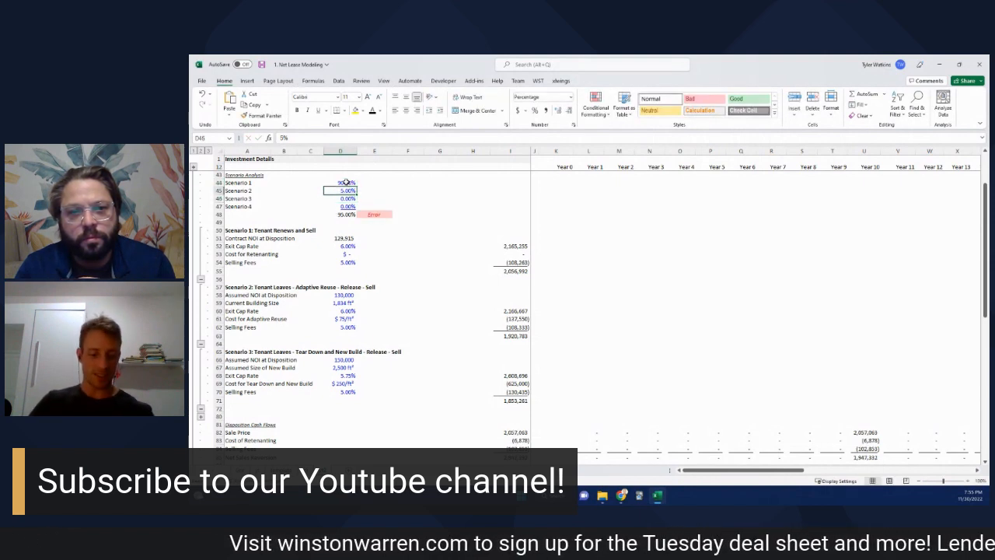
pyautogui.write('7.5%')
pyautogui.click(341, 198)
pyautogui.write('2.5')
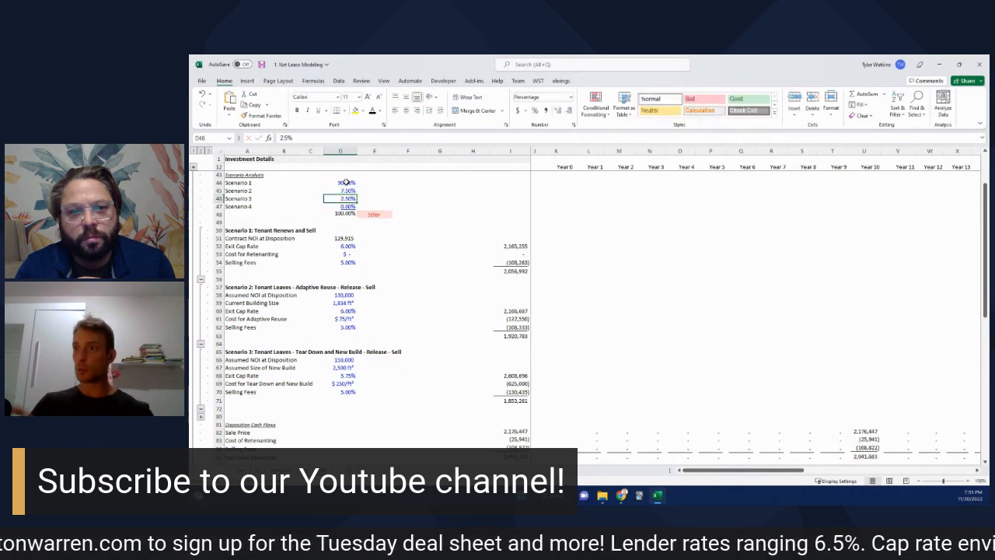
pyautogui.scroll(-3)
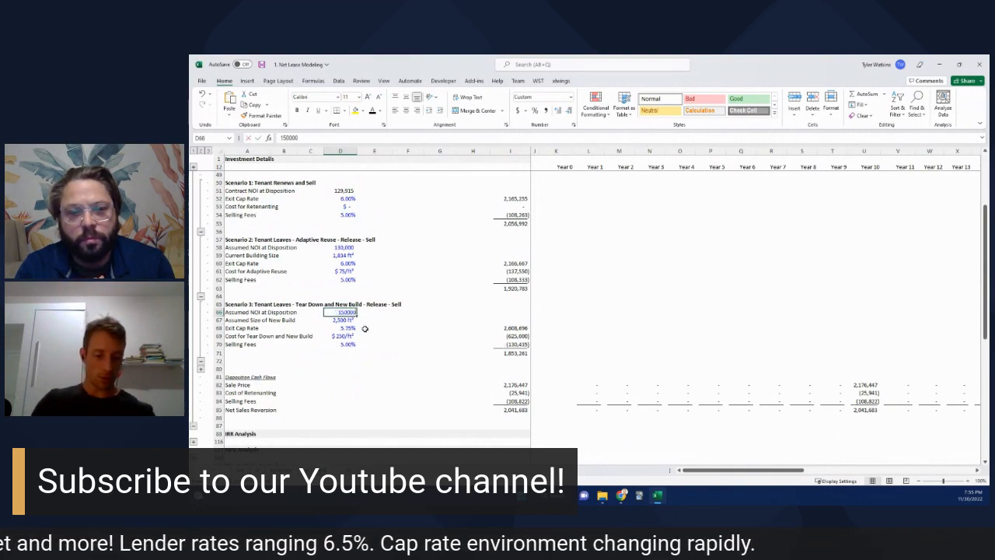
pyautogui.write('140000')
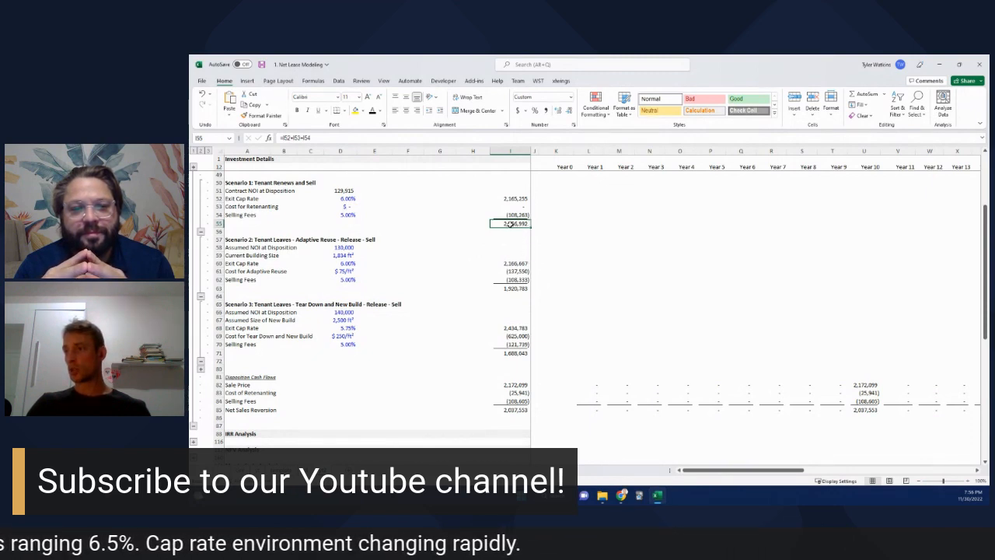
pyautogui.click(510, 287)
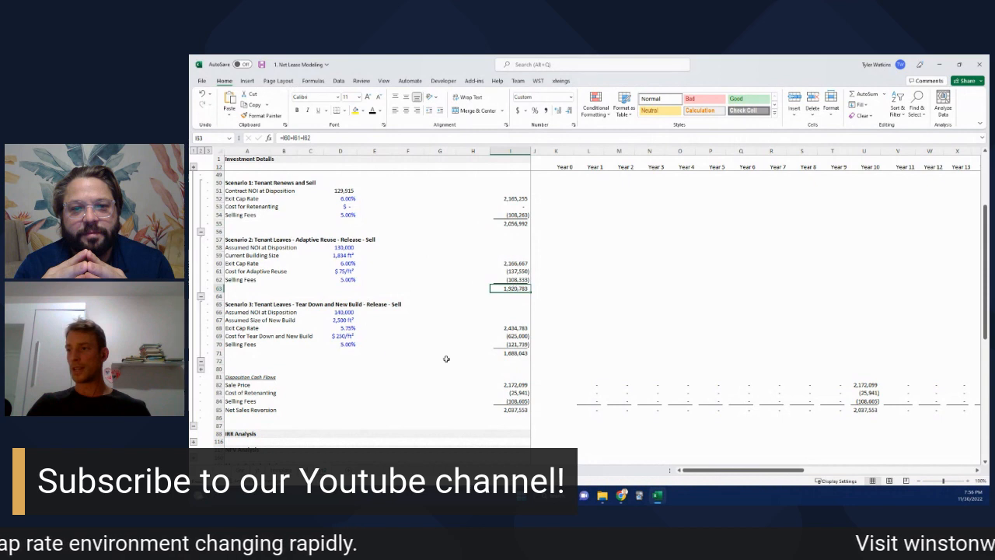
pyautogui.click(510, 353)
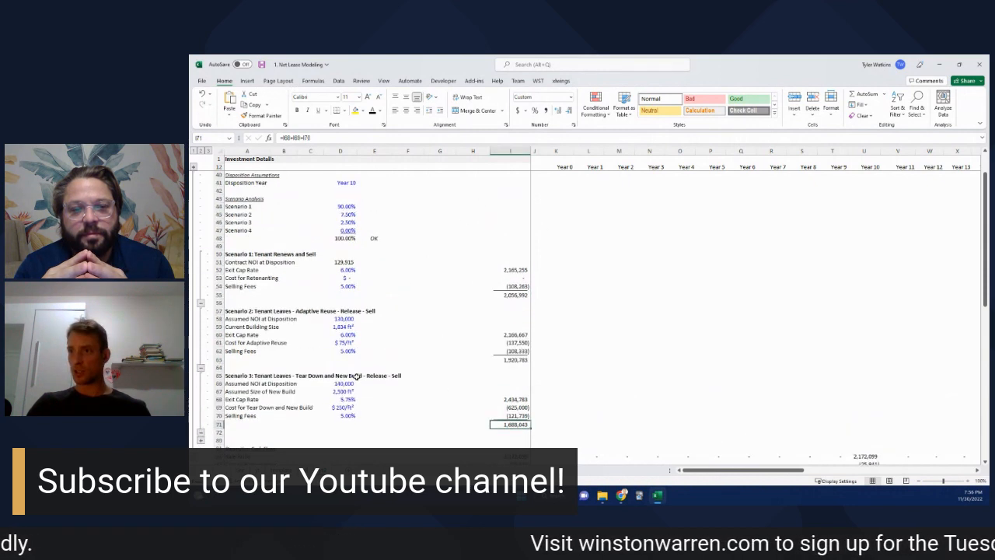
pyautogui.scroll(-3)
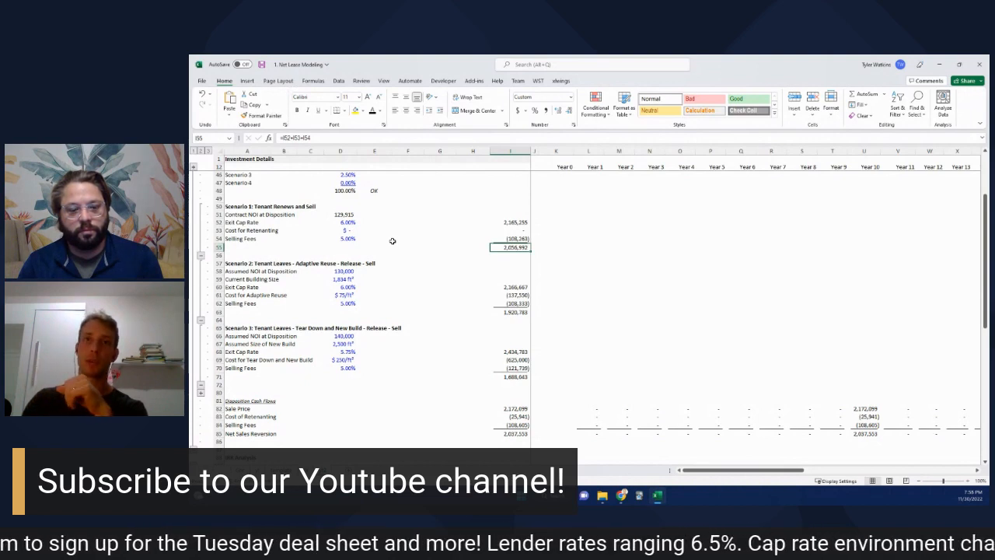
pyautogui.moveTo(413, 283)
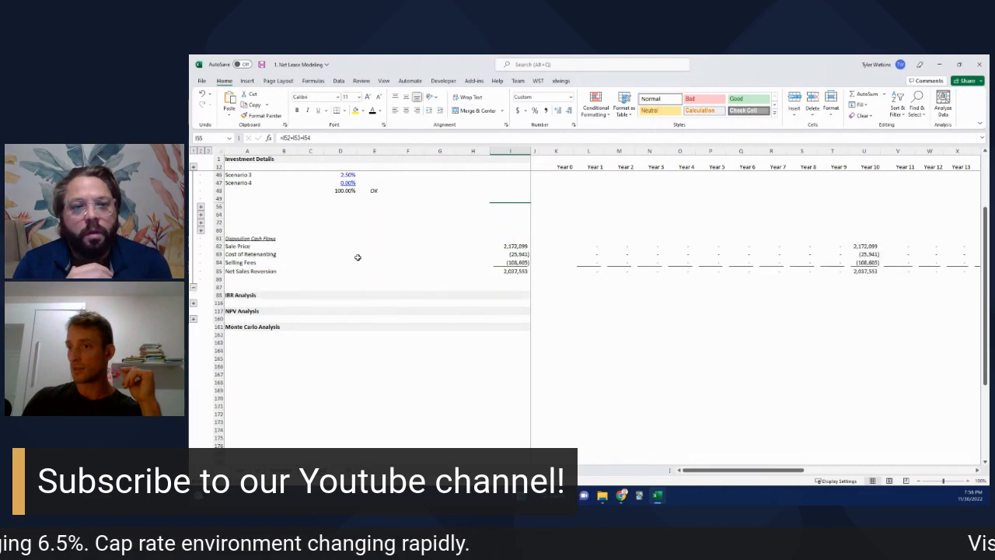
# Step: Scroll to the NPV Analysis and check the levered IRR at the suggested purchase price
pyautogui.scroll(-3)
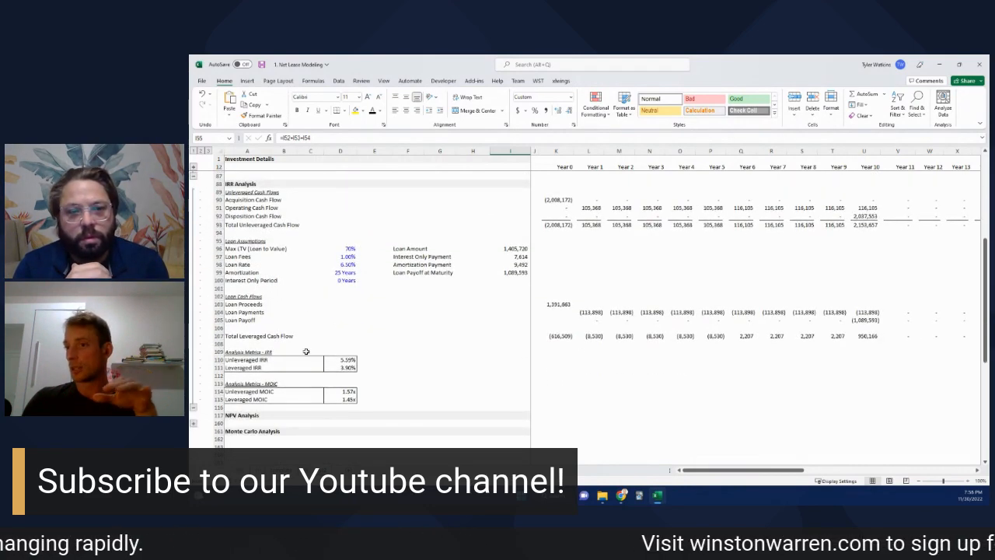
pyautogui.scroll(-3)
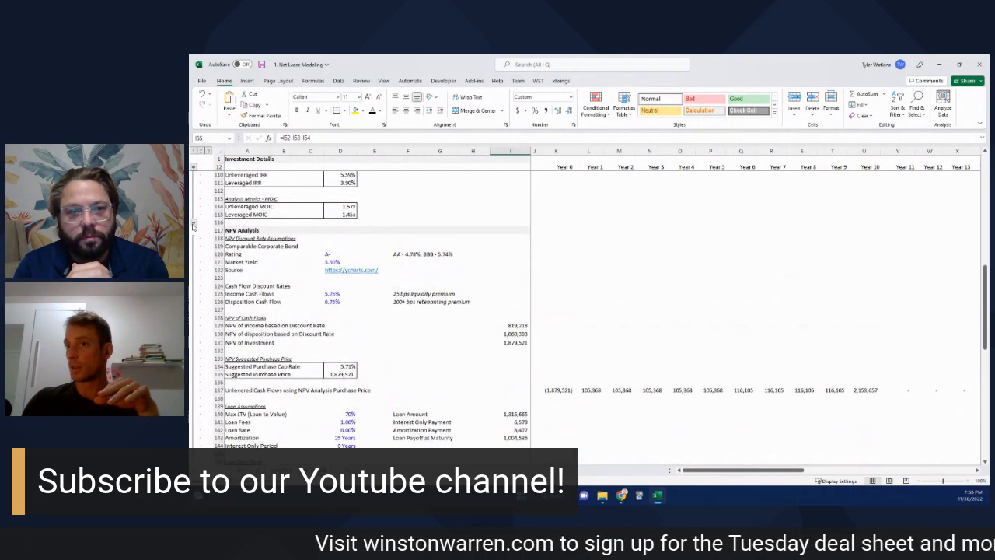
pyautogui.scroll(-3)
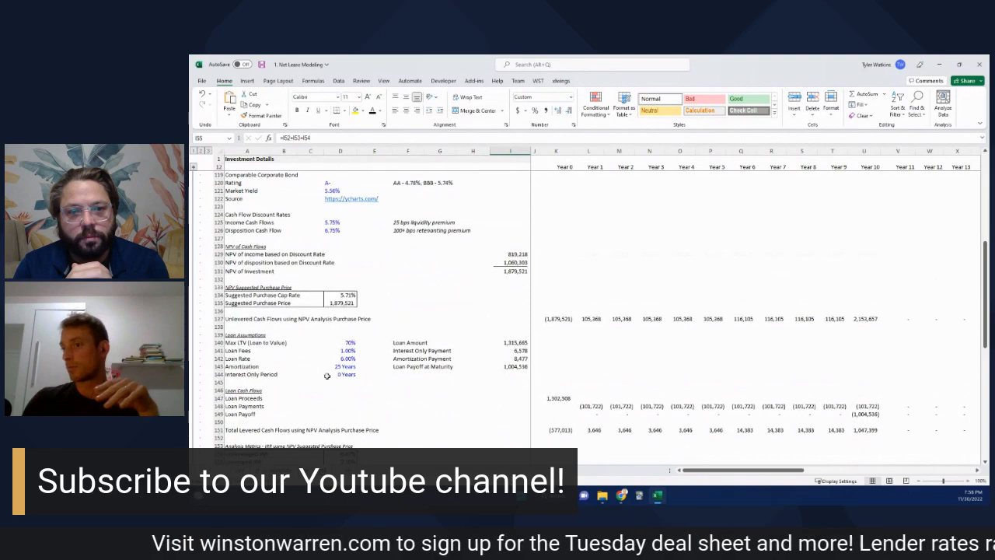
pyautogui.scroll(-3)
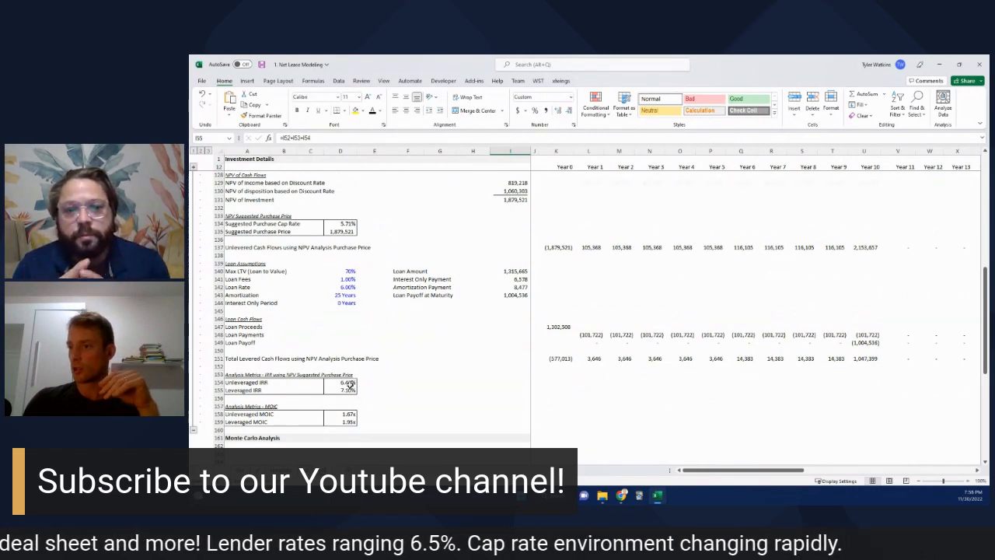
pyautogui.click(348, 389)
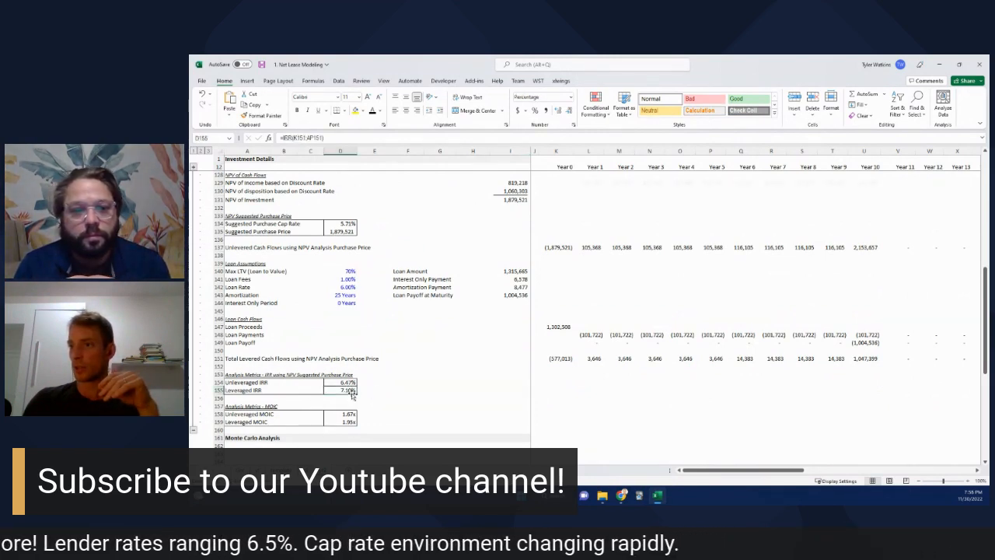